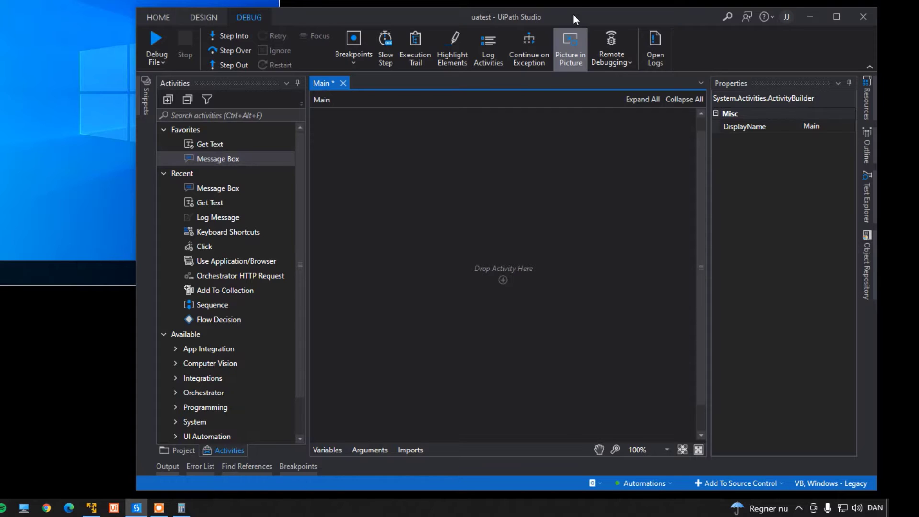
{"action": "mouse_move", "coordinate": [228, 25]}
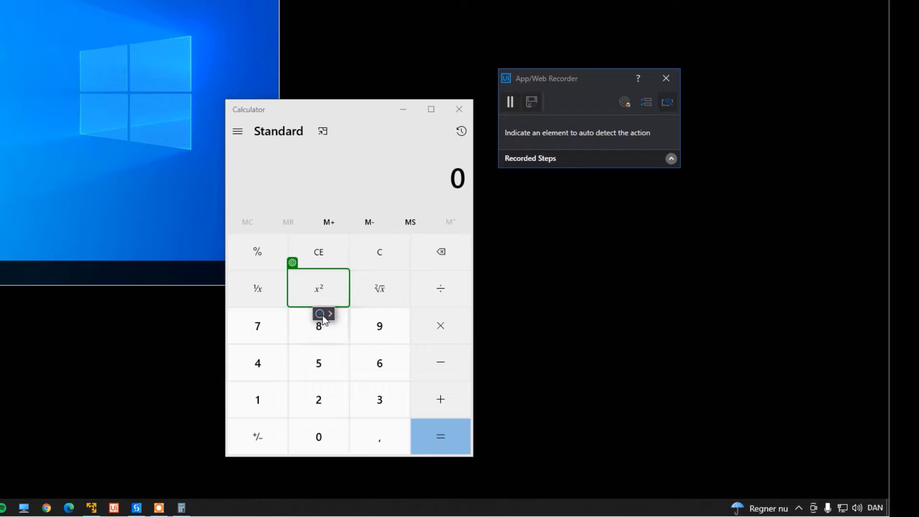
{"action": "mouse_move", "coordinate": [256, 399]}
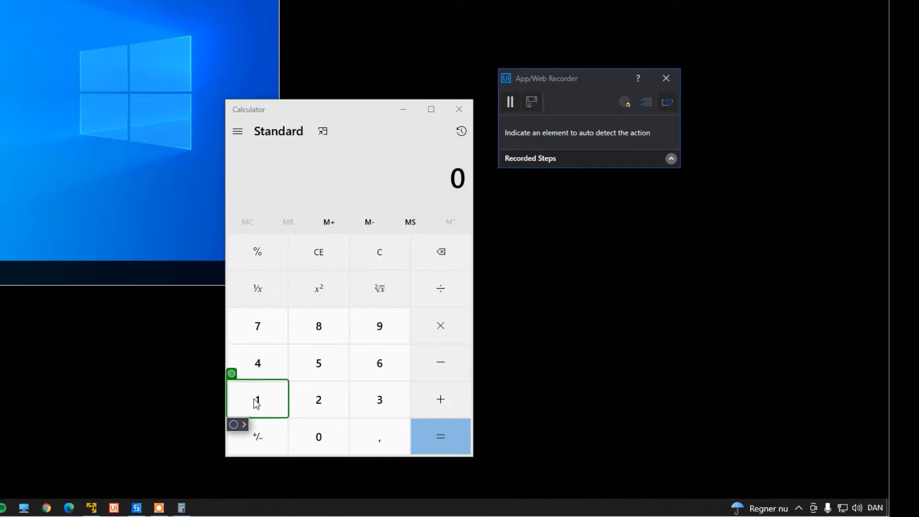
- Record Calculator clicks on 1, +, 5 and =, then save them into the Main workflow
{"action": "left_click", "coordinate": [256, 399]}
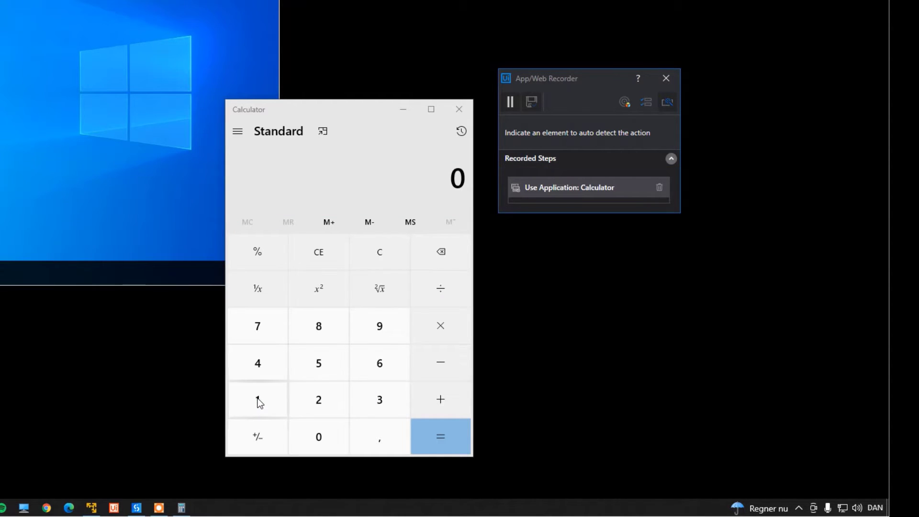
{"action": "left_click", "coordinate": [257, 399]}
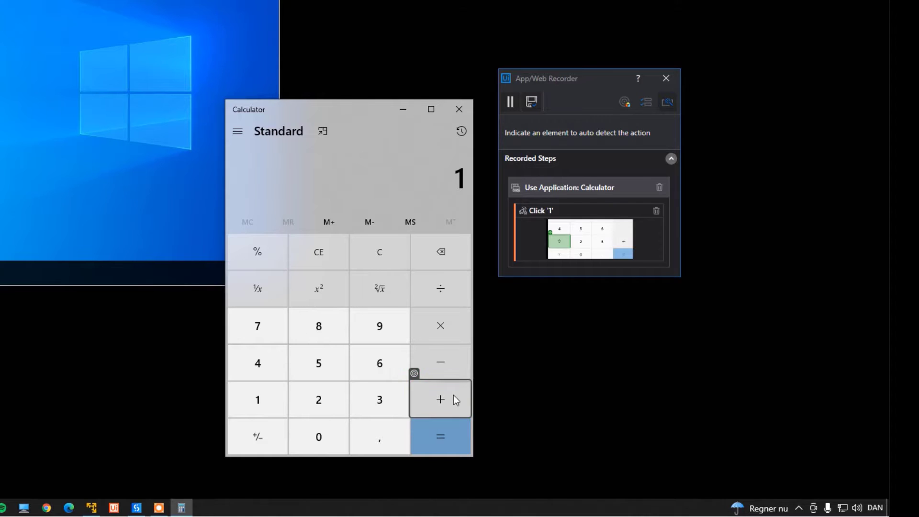
{"action": "left_click", "coordinate": [440, 399]}
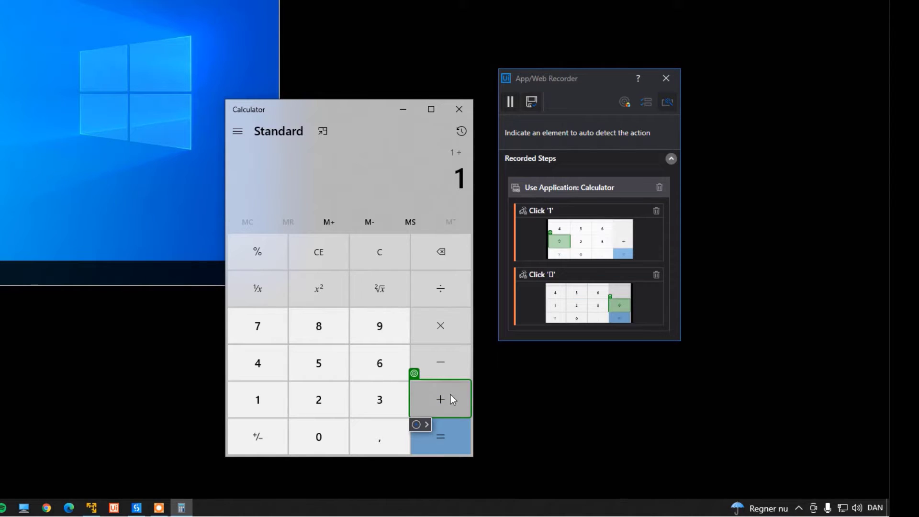
{"action": "mouse_move", "coordinate": [319, 363]}
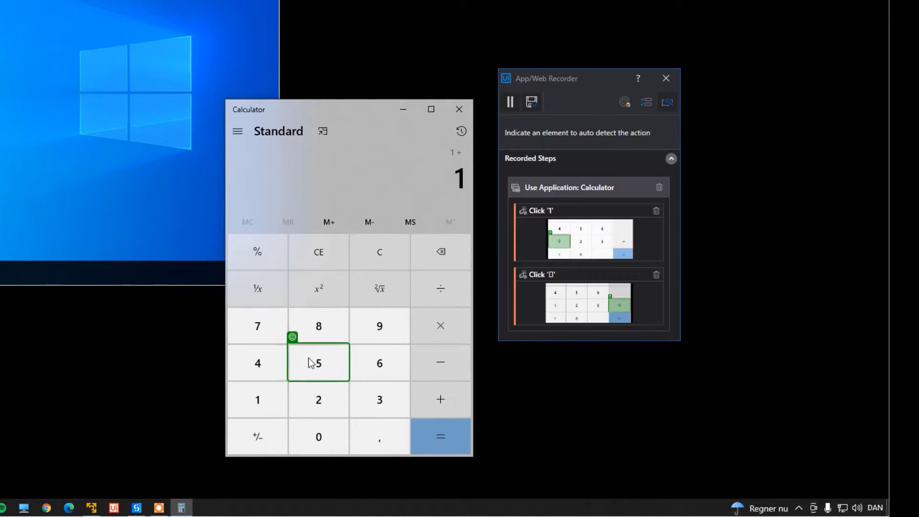
{"action": "left_click", "coordinate": [318, 362]}
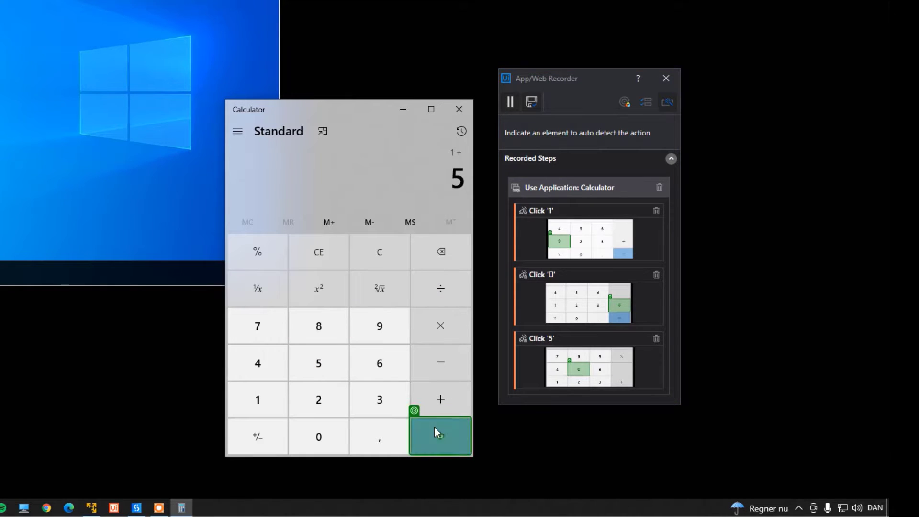
{"action": "left_click", "coordinate": [441, 436]}
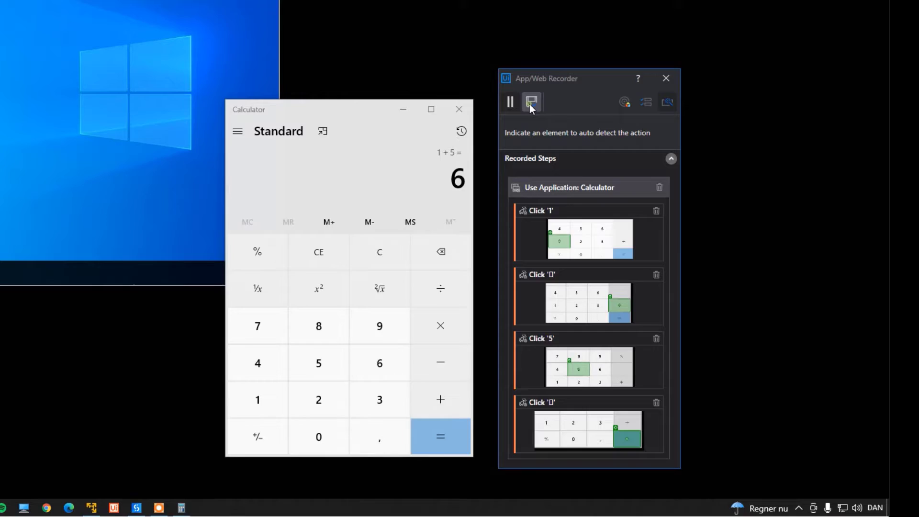
{"action": "left_click", "coordinate": [531, 102]}
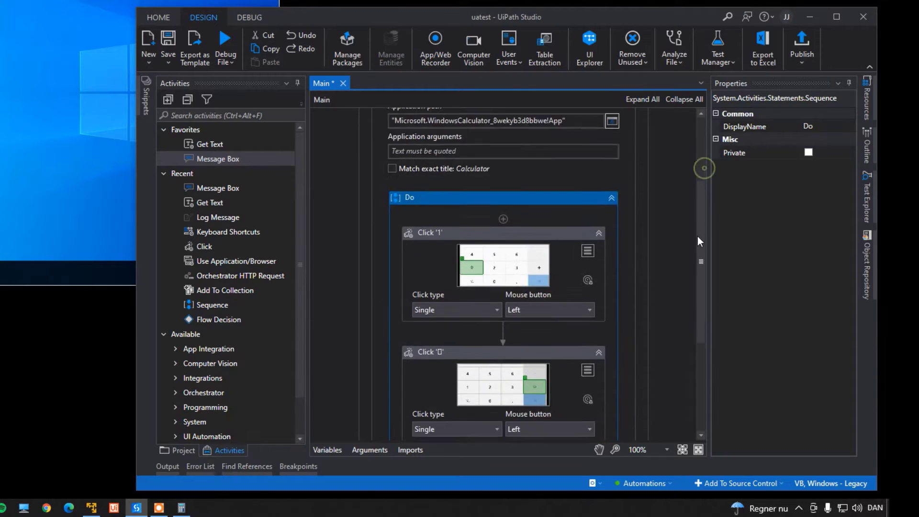
- Add Get Text on Calculator's result display, saving the output to the variable myResult
{"action": "scroll", "scroll_direction": "down", "scroll_amount": 3}
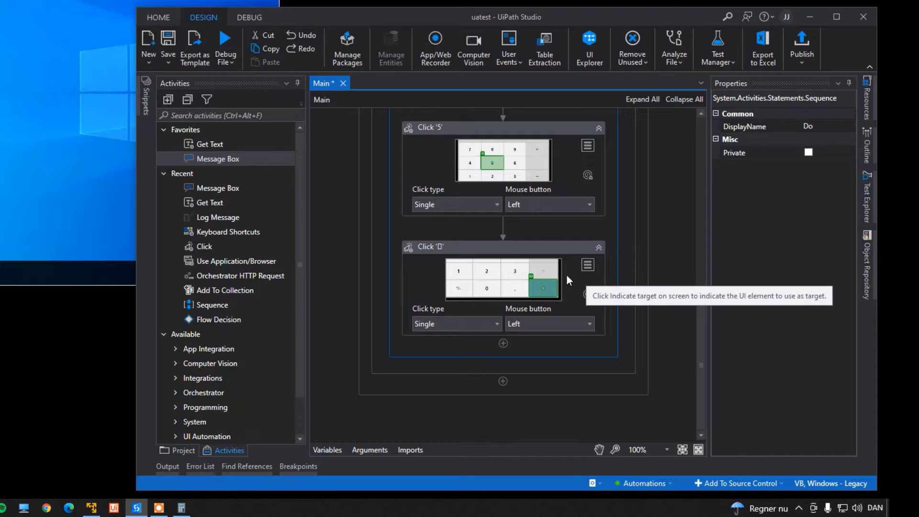
{"action": "mouse_move", "coordinate": [209, 143]}
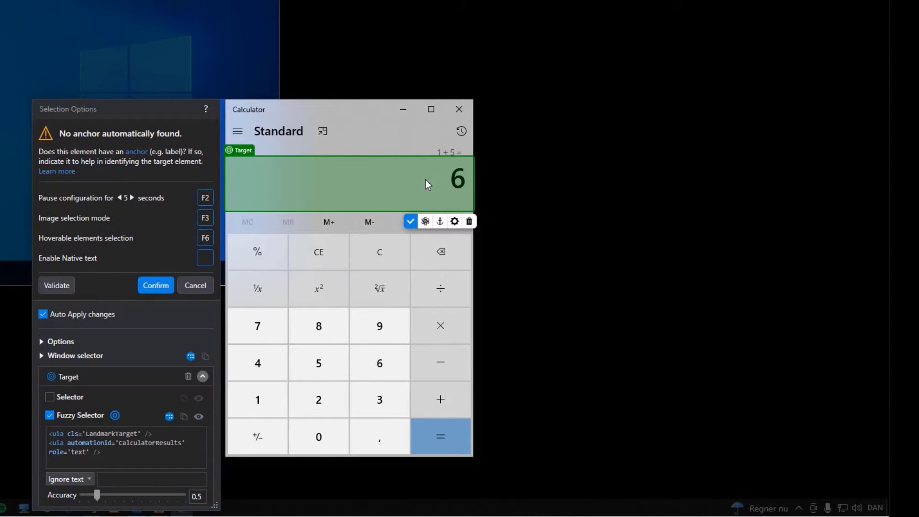
{"action": "left_click", "coordinate": [57, 285]}
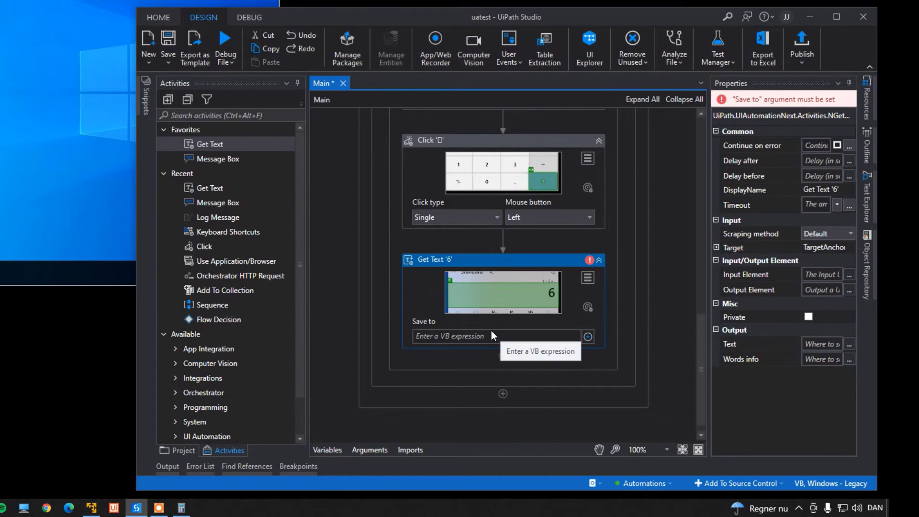
{"action": "type", "text": "Set Var:"}
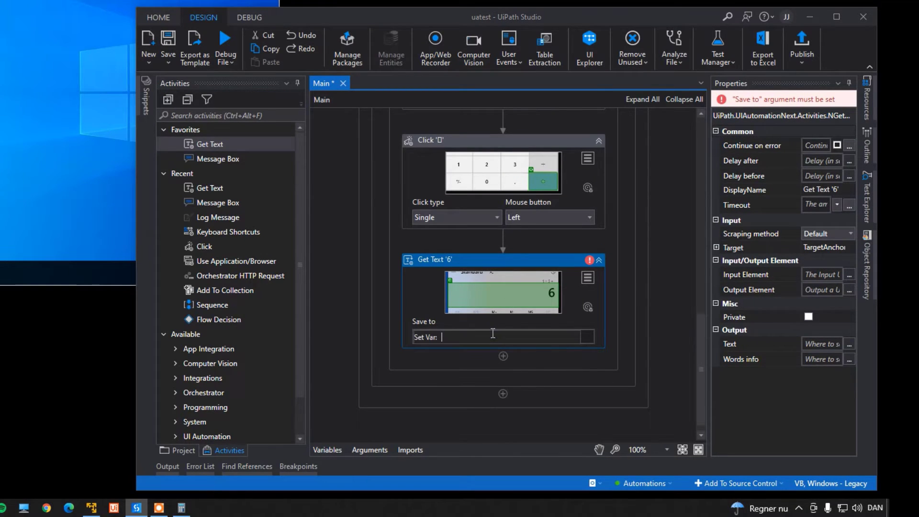
{"action": "type", "text": "myResult"}
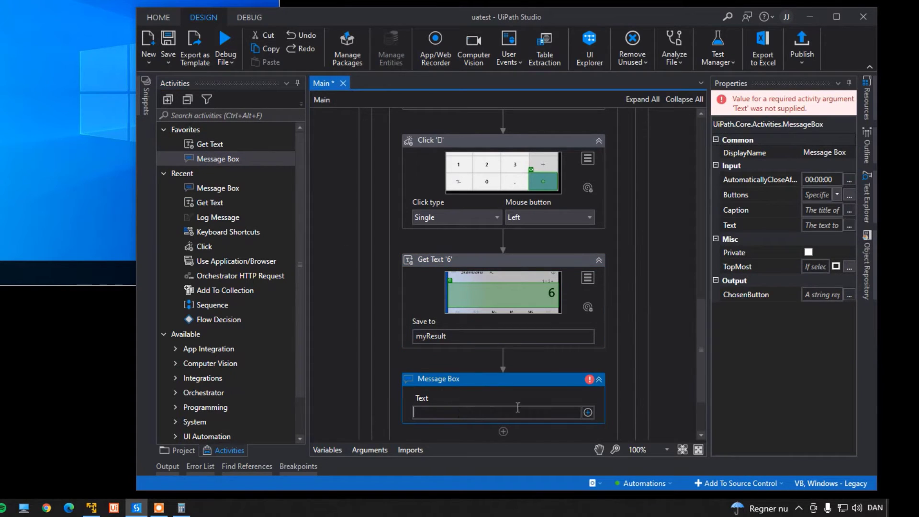
- Add a Message Box showing myResult that automatically closes after 00:00:04
{"action": "type", "text": "myResult"}
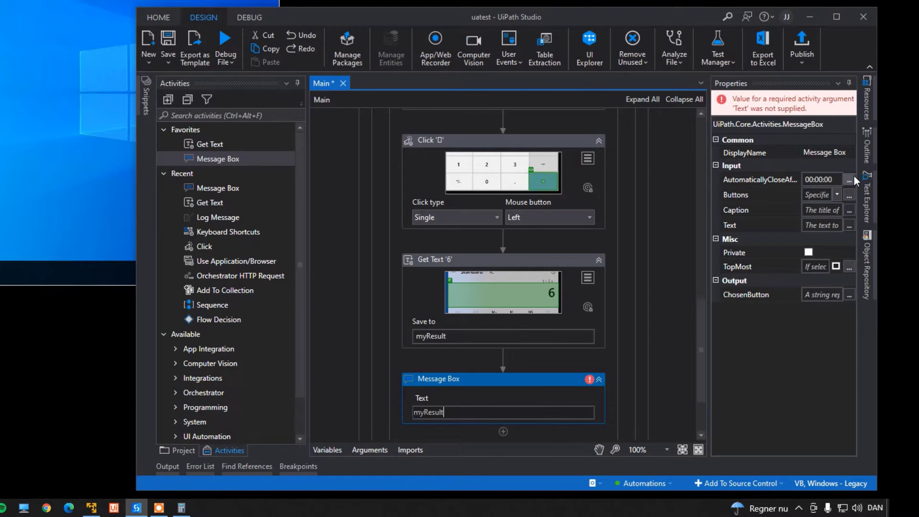
{"action": "left_click", "coordinate": [848, 179]}
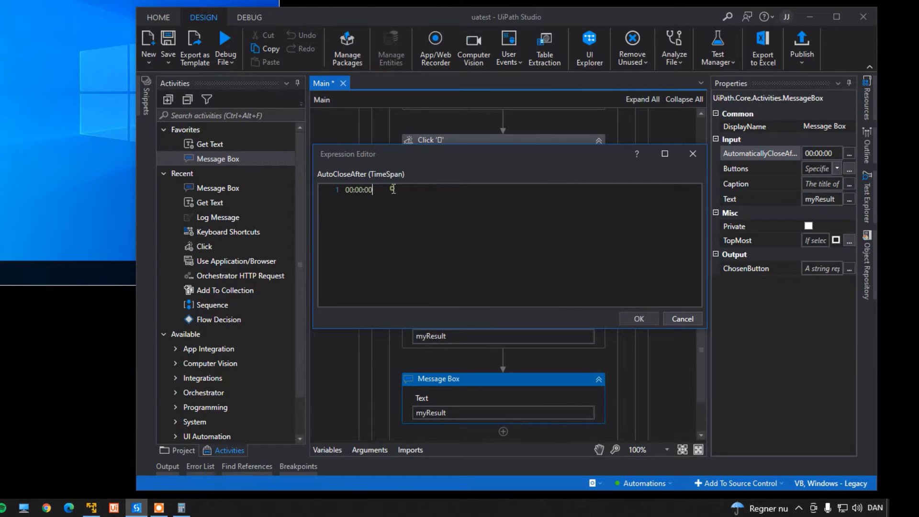
{"action": "type", "text": "00:00:04"}
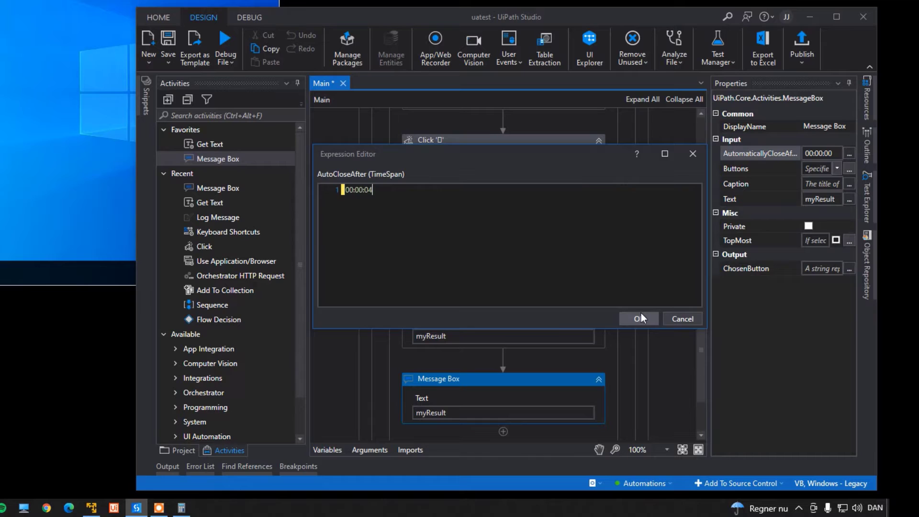
{"action": "left_click", "coordinate": [636, 318]}
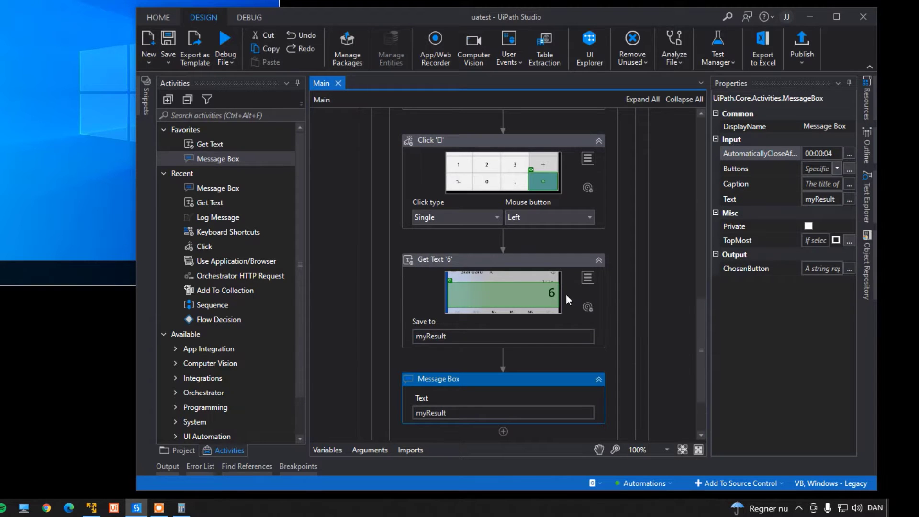
- Debug-run the workflow so Calculator computes 1 + 5 and the message box shows 6
{"action": "left_click", "coordinate": [248, 17]}
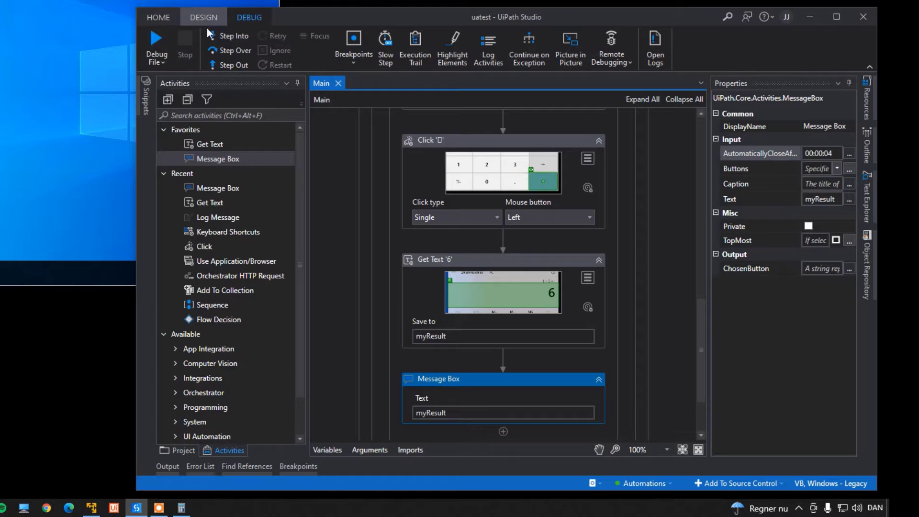
{"action": "left_click", "coordinate": [156, 44]}
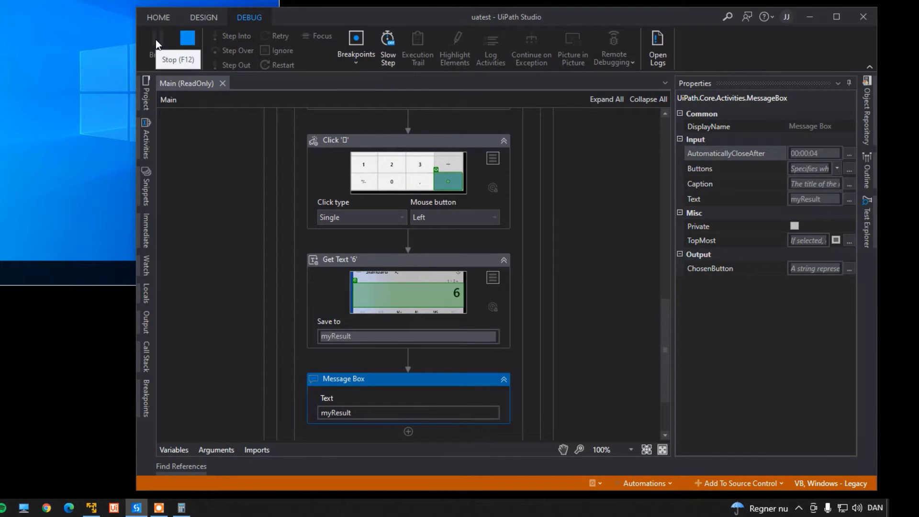
{"action": "left_click", "coordinate": [157, 44]}
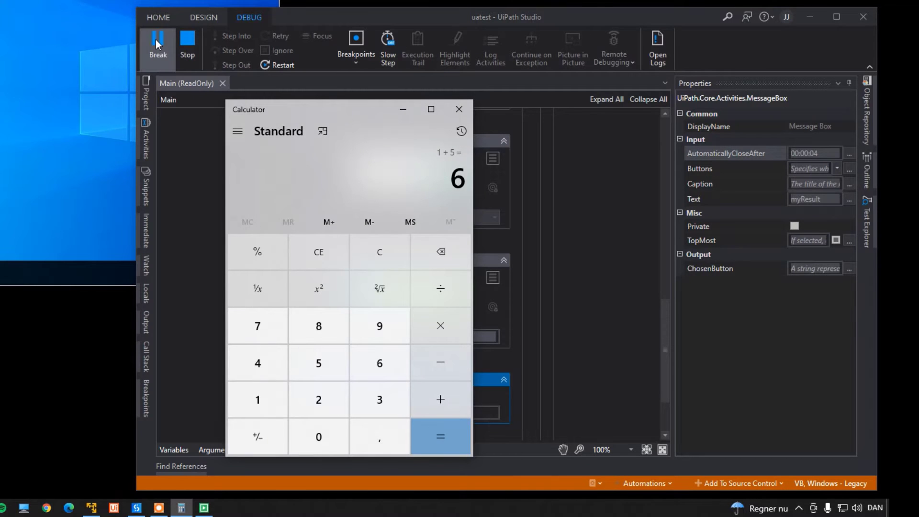
{"action": "left_click", "coordinate": [440, 400]}
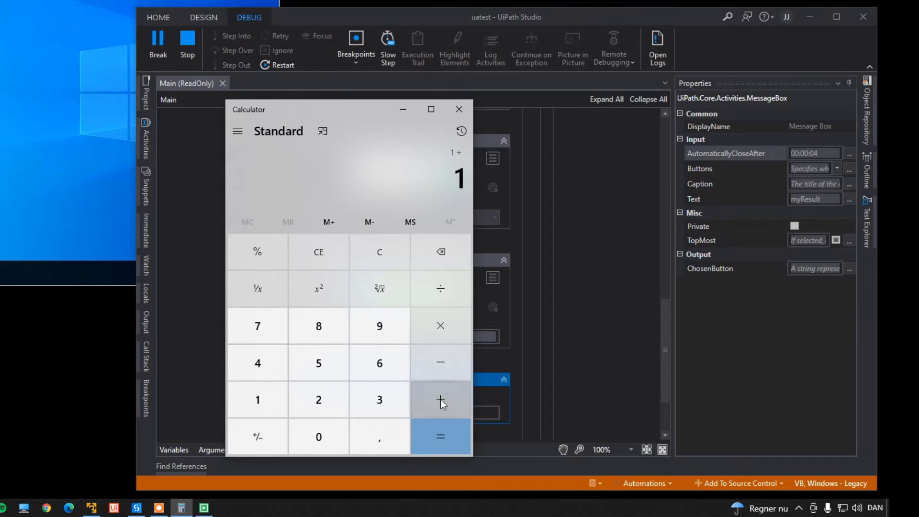
{"action": "left_click", "coordinate": [441, 436]}
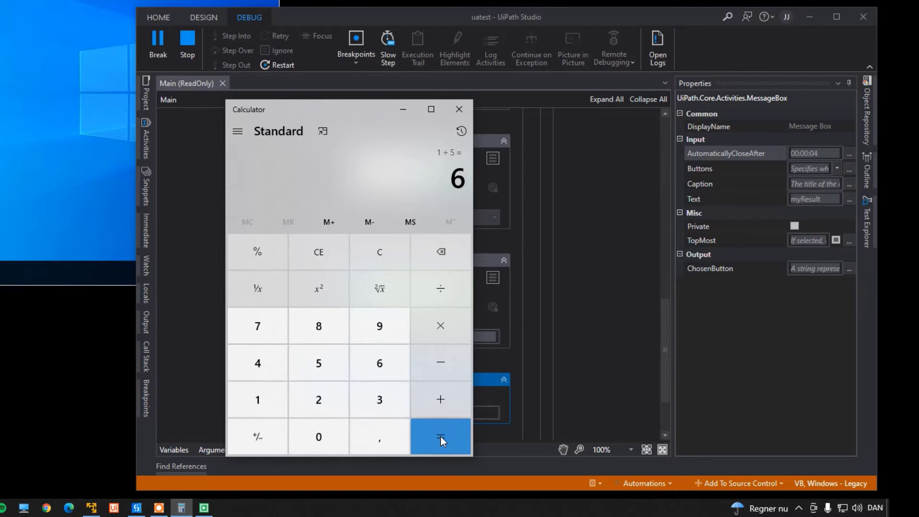
{"action": "left_click", "coordinate": [440, 436]}
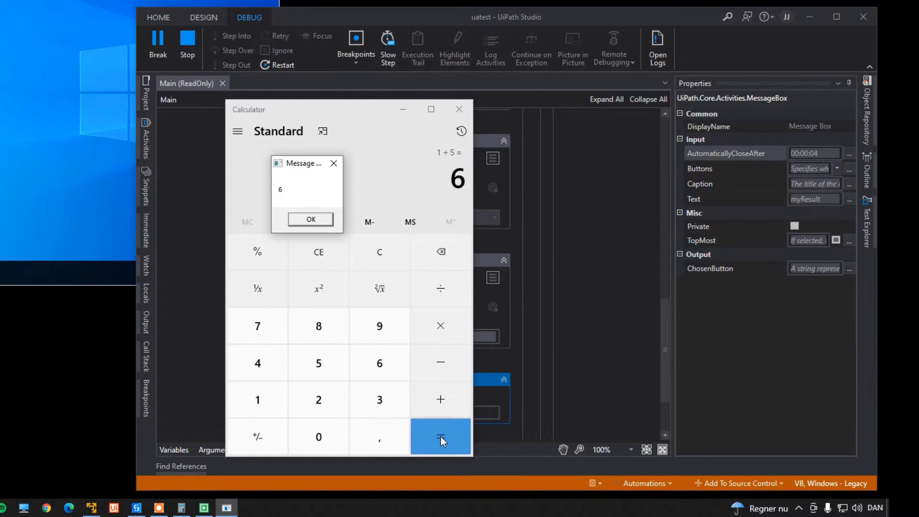
{"action": "left_click", "coordinate": [310, 219]}
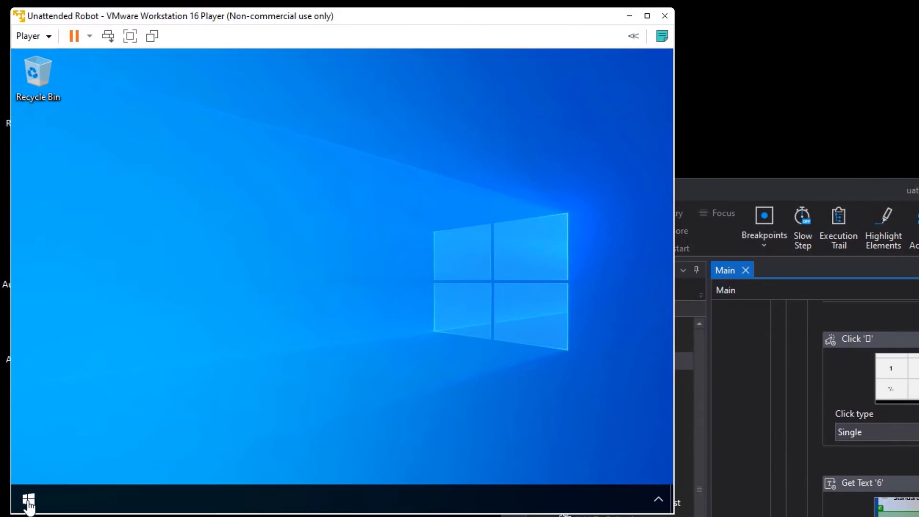
- Sign out the VM's Windows user from the Start menu's account options
{"action": "left_click", "coordinate": [28, 502]}
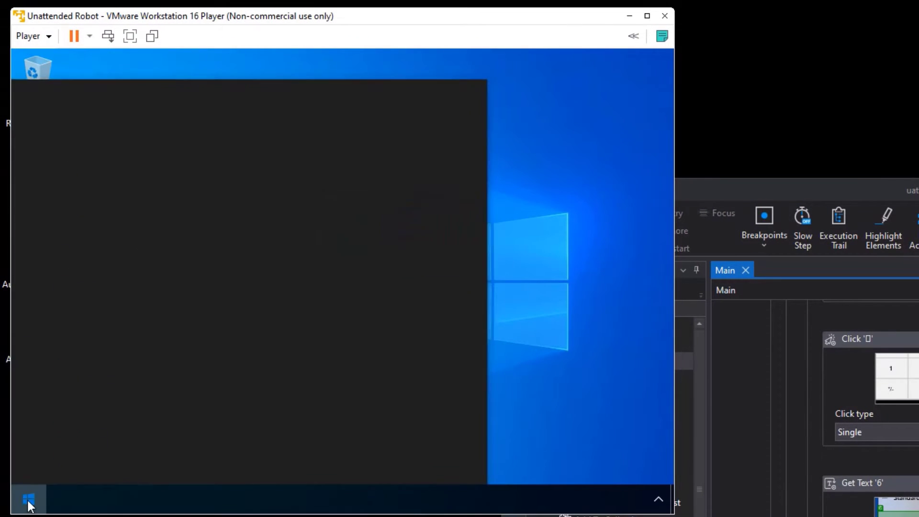
{"action": "left_click", "coordinate": [28, 499]}
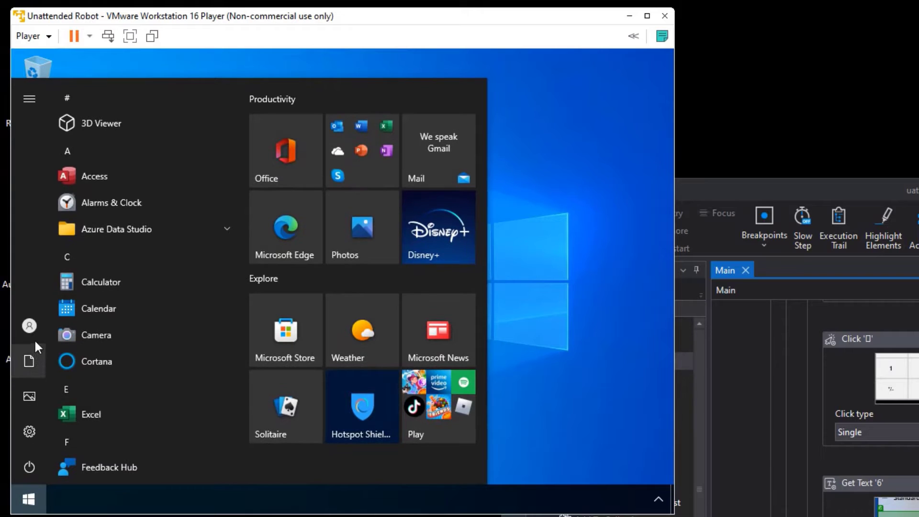
{"action": "left_click", "coordinate": [29, 326]}
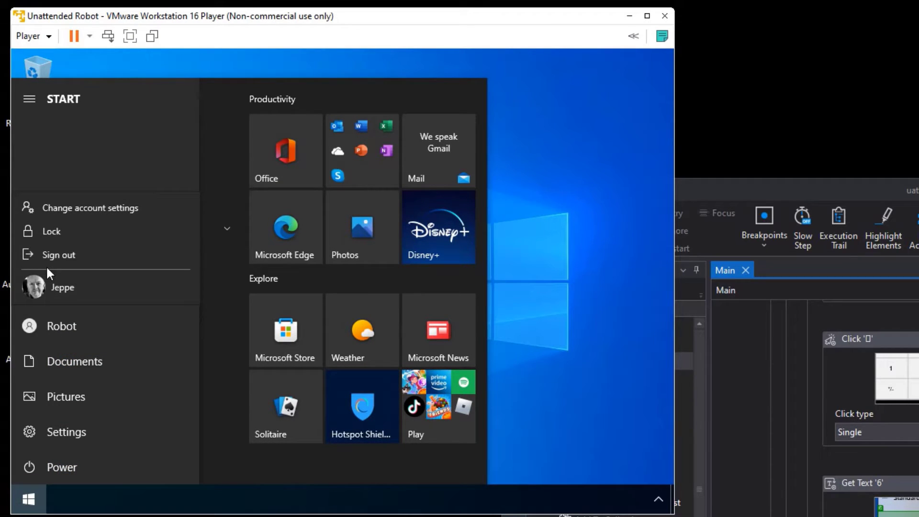
{"action": "left_click", "coordinate": [58, 254]}
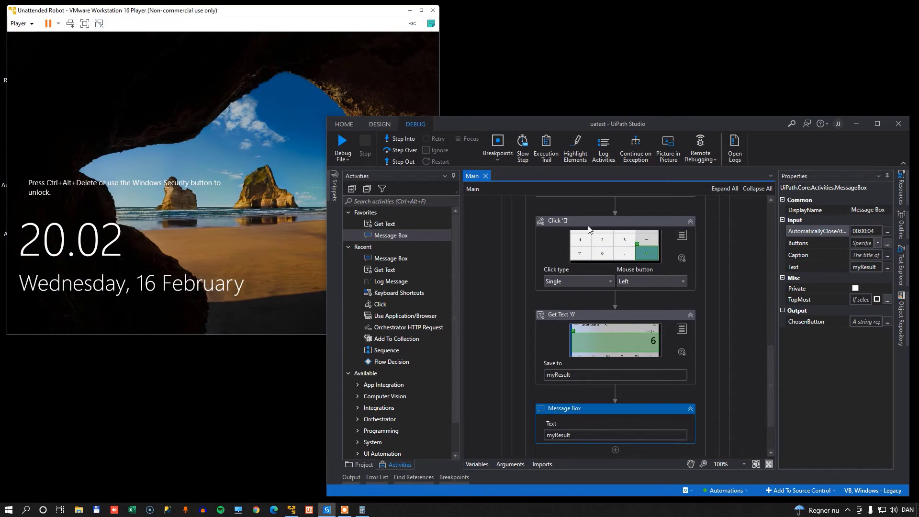
{"action": "mouse_move", "coordinate": [639, 354]}
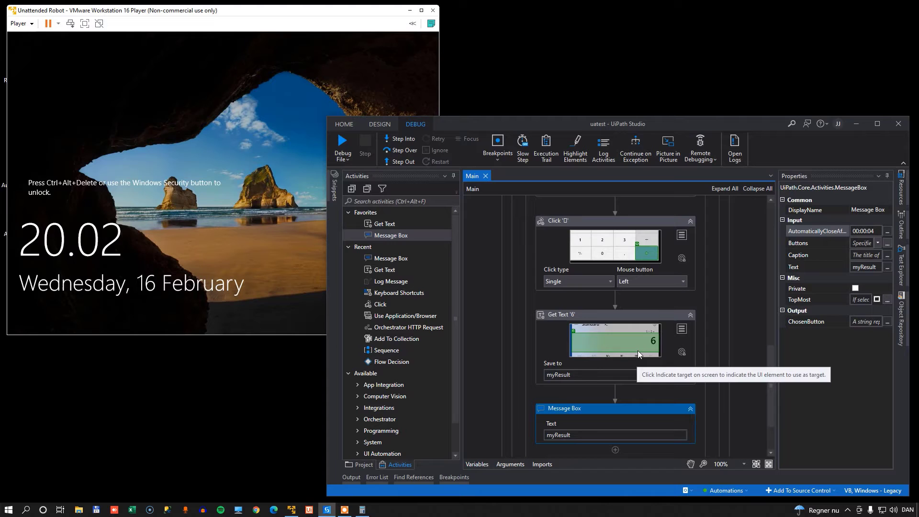
{"action": "mouse_move", "coordinate": [222, 102]}
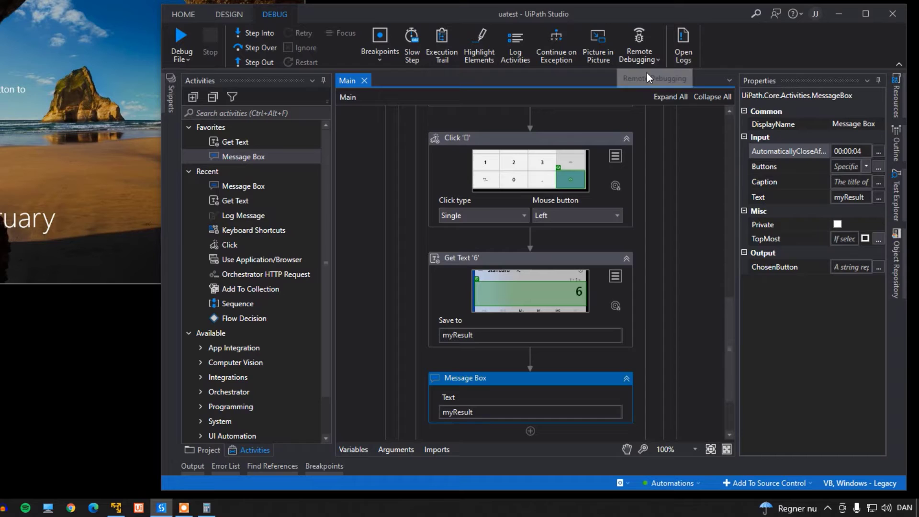
{"action": "mouse_move", "coordinate": [639, 44]}
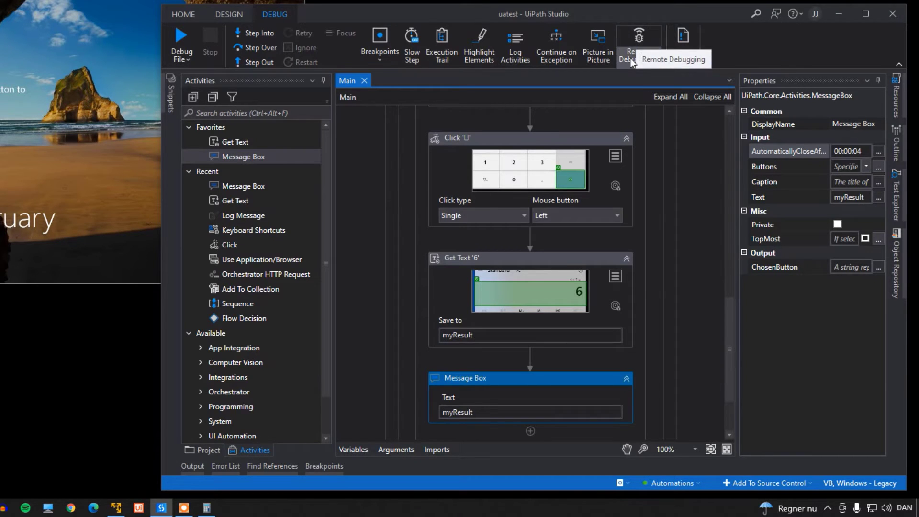
- Open the Remote Debugging dropdown on the Debug ribbon
{"action": "left_click", "coordinate": [638, 44]}
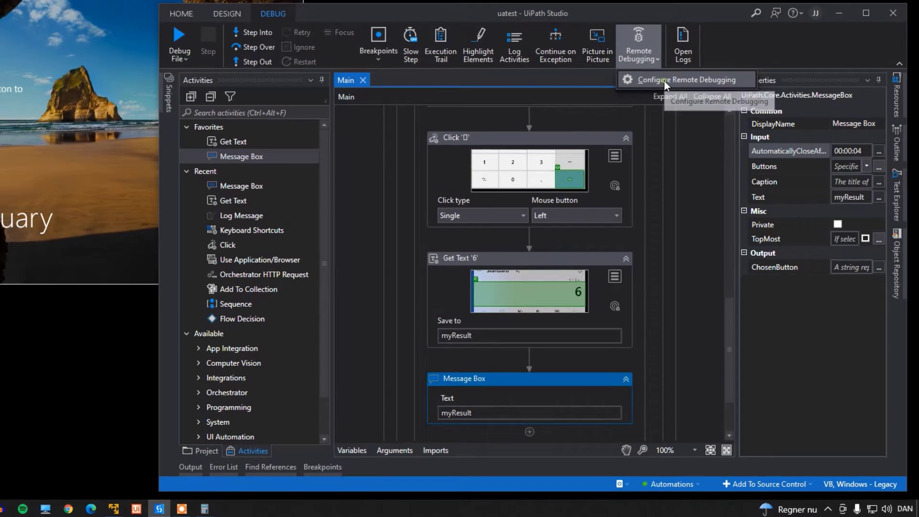
- In Remote Debugging Settings, set the connection type to Unattended Robot
{"action": "left_click", "coordinate": [684, 79]}
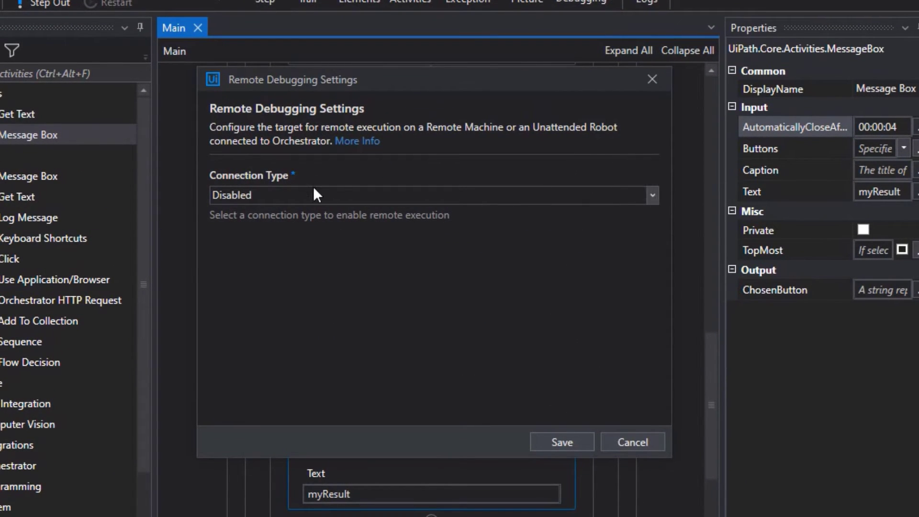
{"action": "left_click", "coordinate": [649, 195]}
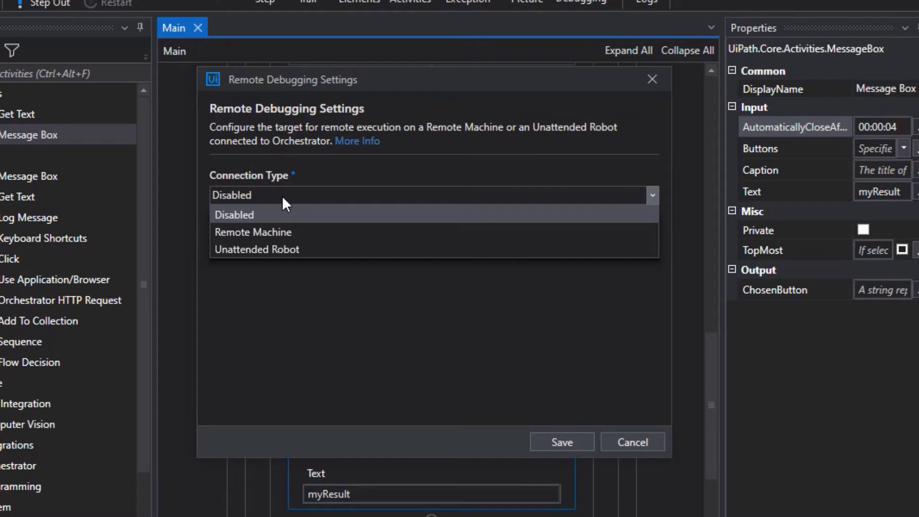
{"action": "mouse_move", "coordinate": [287, 232]}
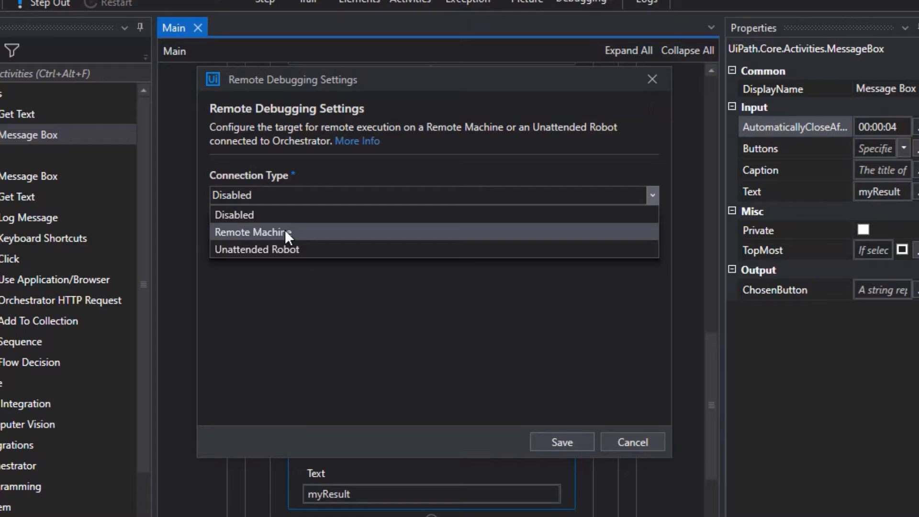
{"action": "mouse_move", "coordinate": [311, 249]}
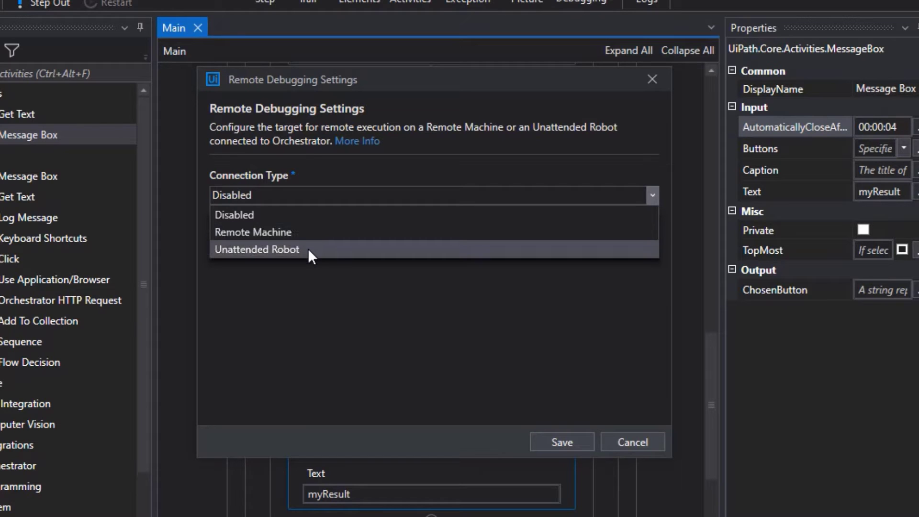
{"action": "mouse_move", "coordinate": [319, 255]}
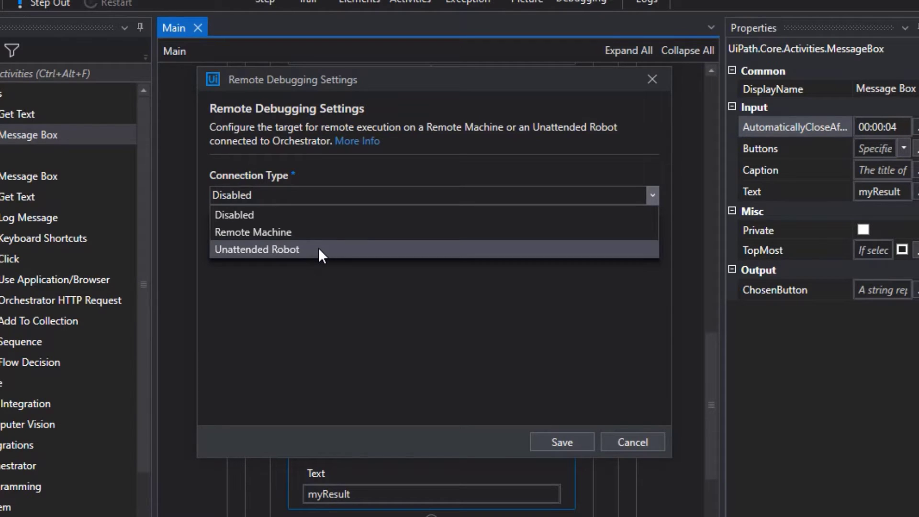
{"action": "left_click", "coordinate": [257, 249]}
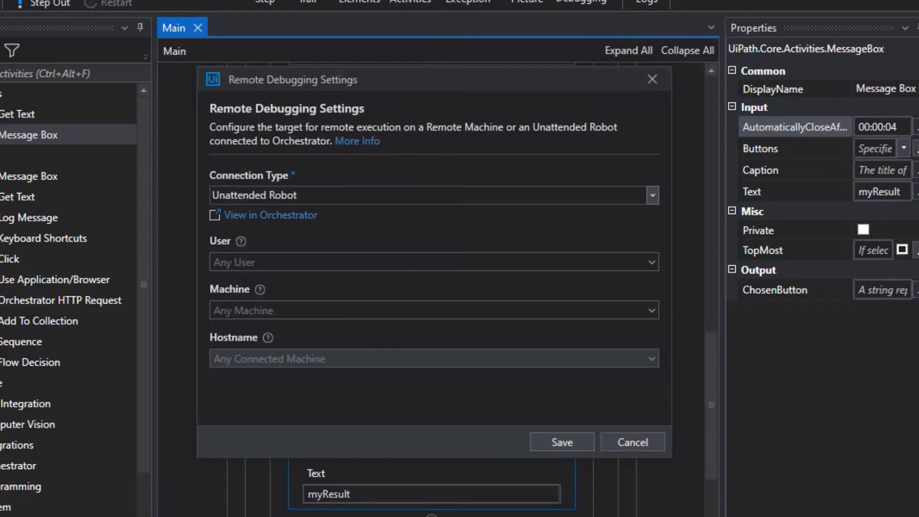
{"action": "mouse_move", "coordinate": [416, 376]}
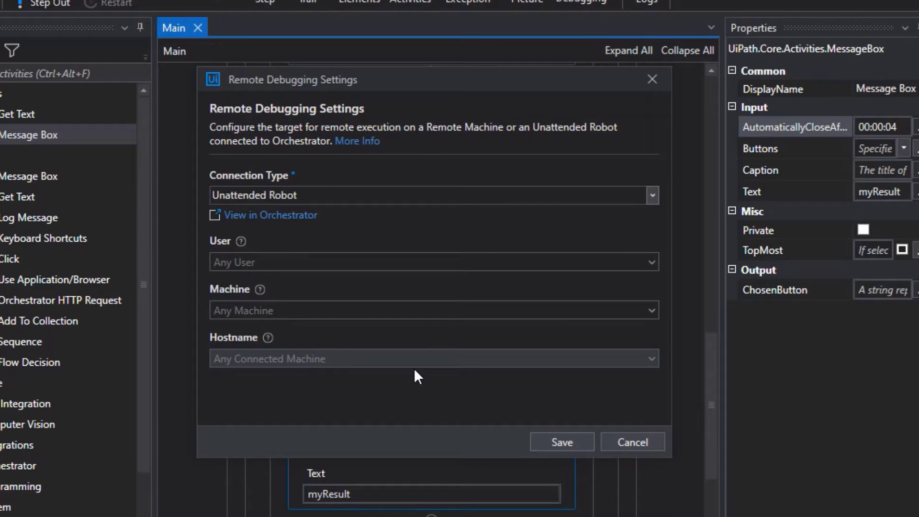
{"action": "mouse_move", "coordinate": [399, 361]}
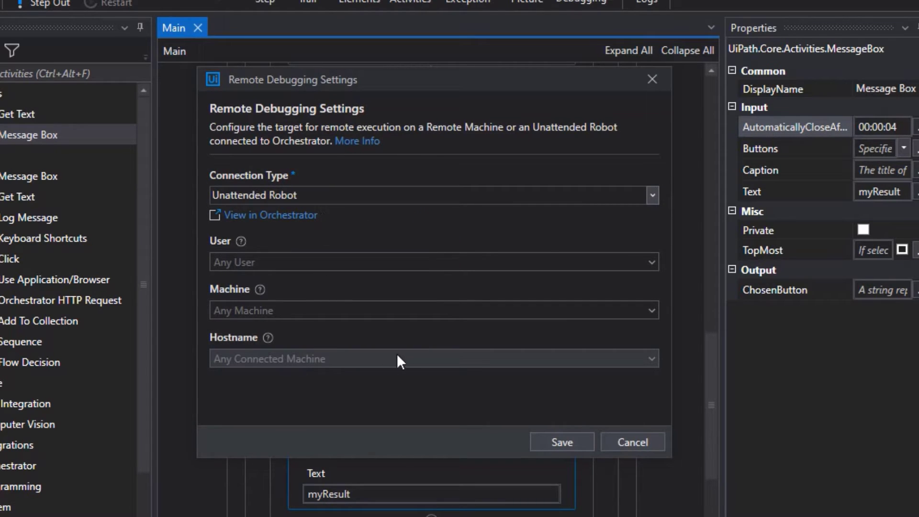
{"action": "mouse_move", "coordinate": [416, 395]}
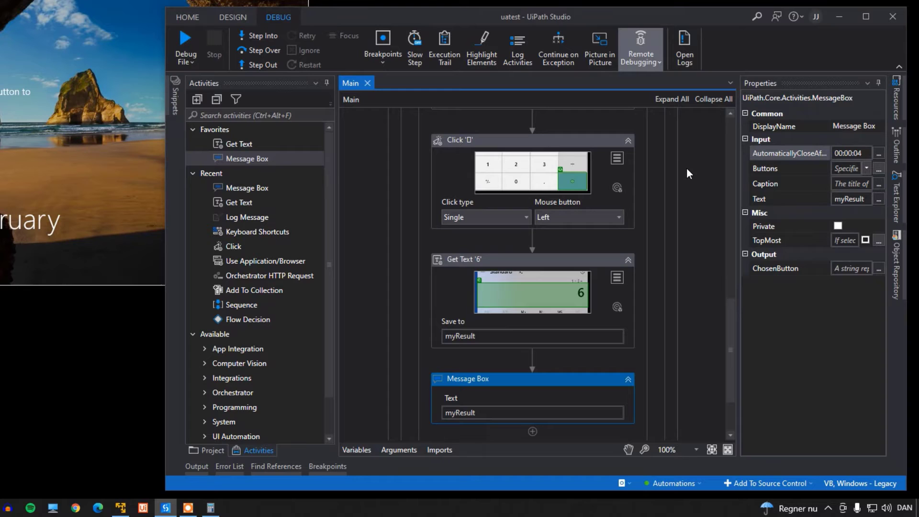
{"action": "mouse_move", "coordinate": [701, 218]}
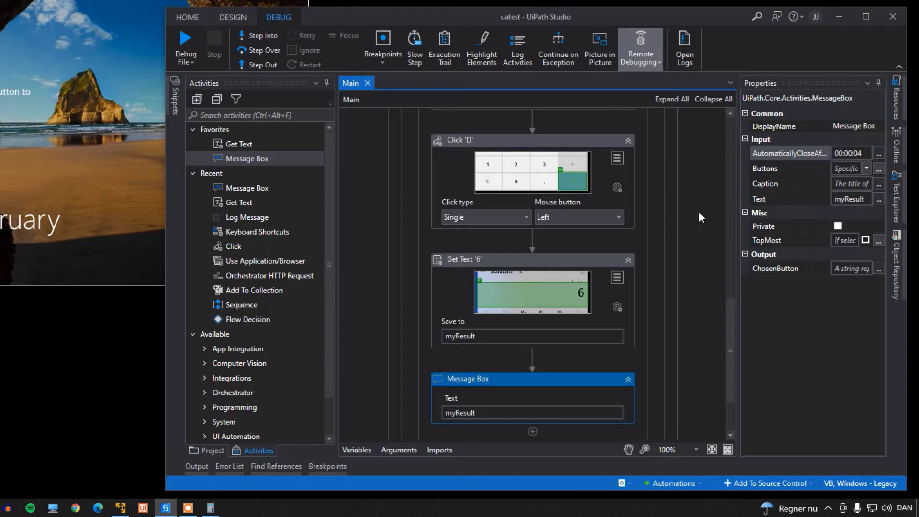
{"action": "mouse_move", "coordinate": [209, 508]}
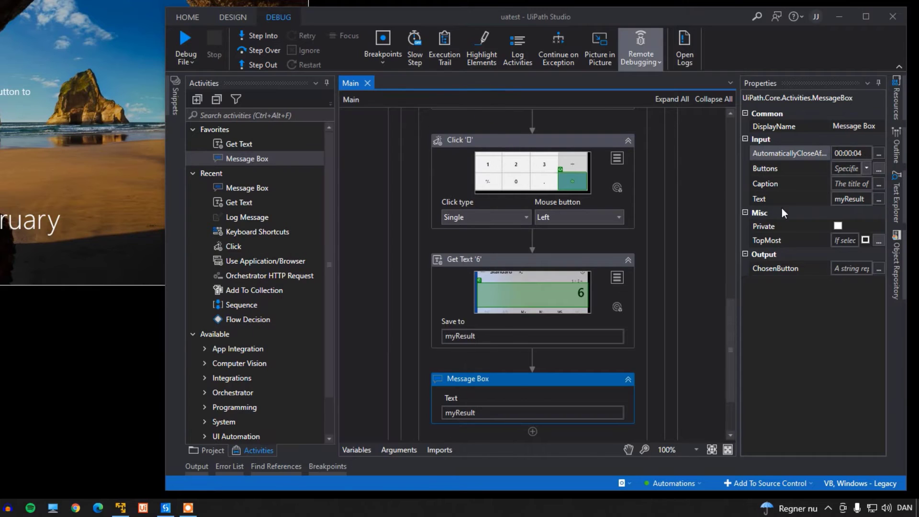
{"action": "mouse_move", "coordinate": [677, 230]}
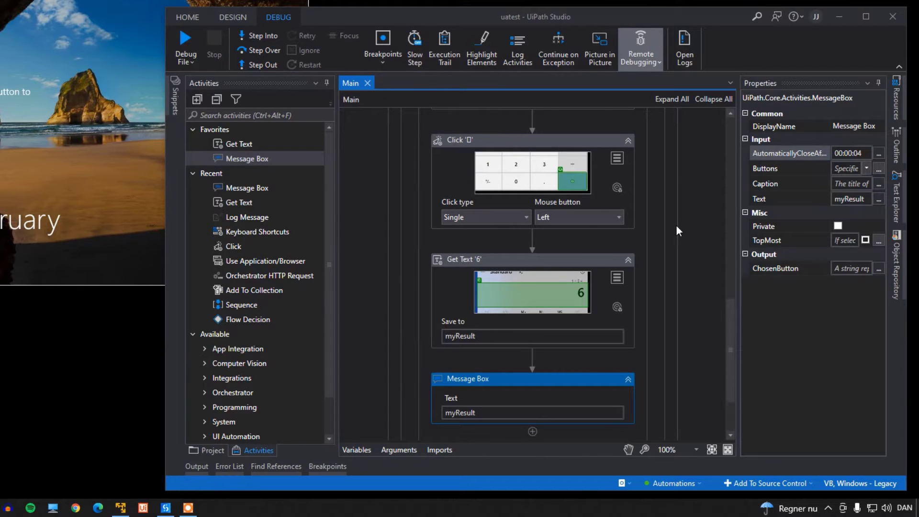
{"action": "mouse_move", "coordinate": [188, 44]}
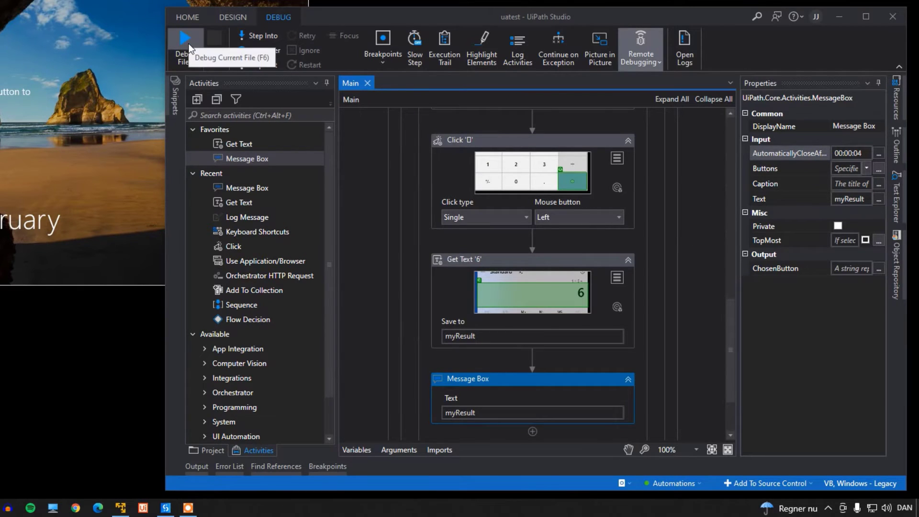
- Debug the workflow remotely and watch the robot enter 1 + 5 in Calculator on the VM
{"action": "left_click", "coordinate": [184, 36]}
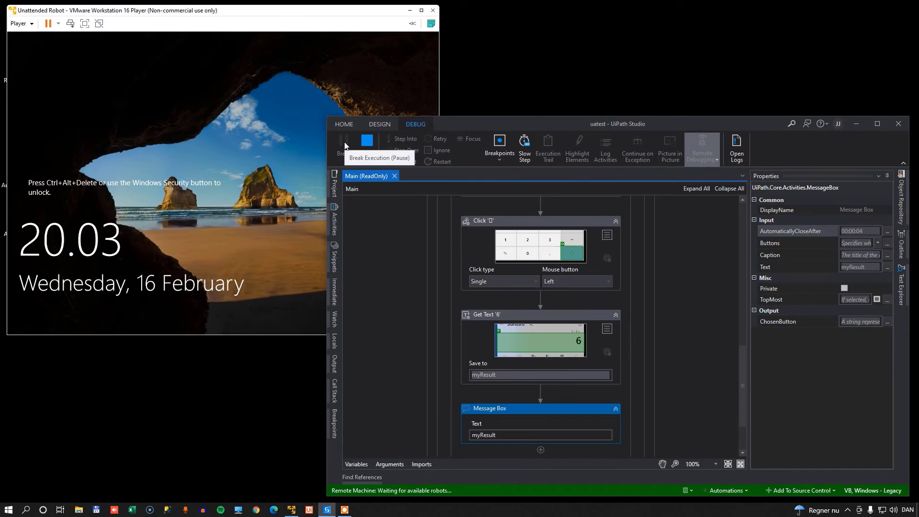
{"action": "left_click", "coordinate": [344, 146]}
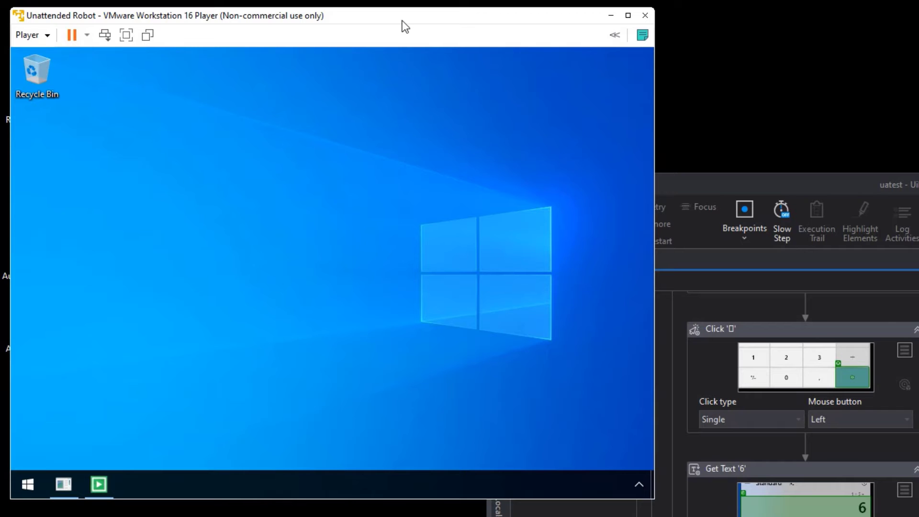
{"action": "left_click", "coordinate": [133, 484]}
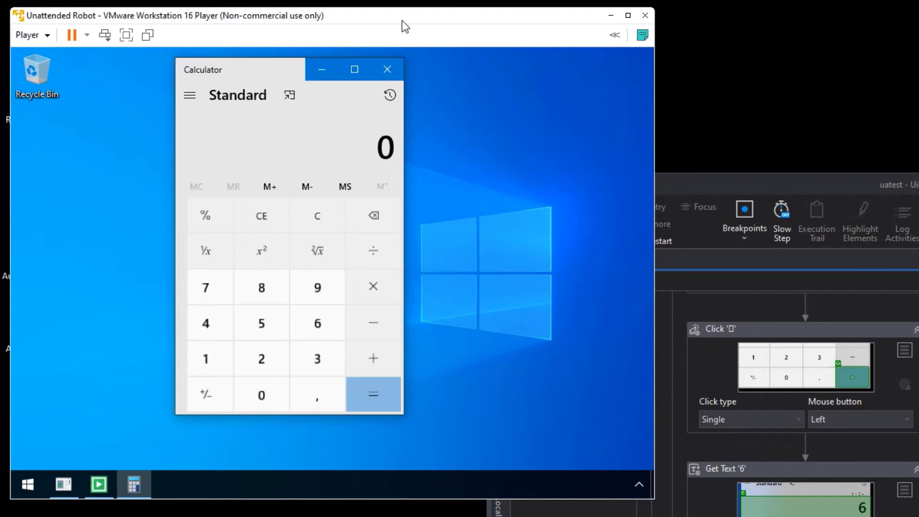
{"action": "left_click", "coordinate": [205, 358]}
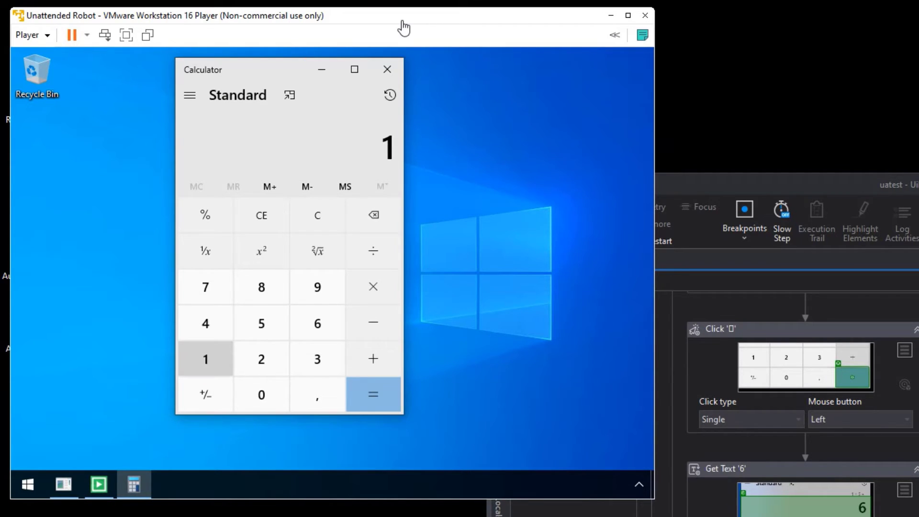
{"action": "left_click", "coordinate": [261, 322]}
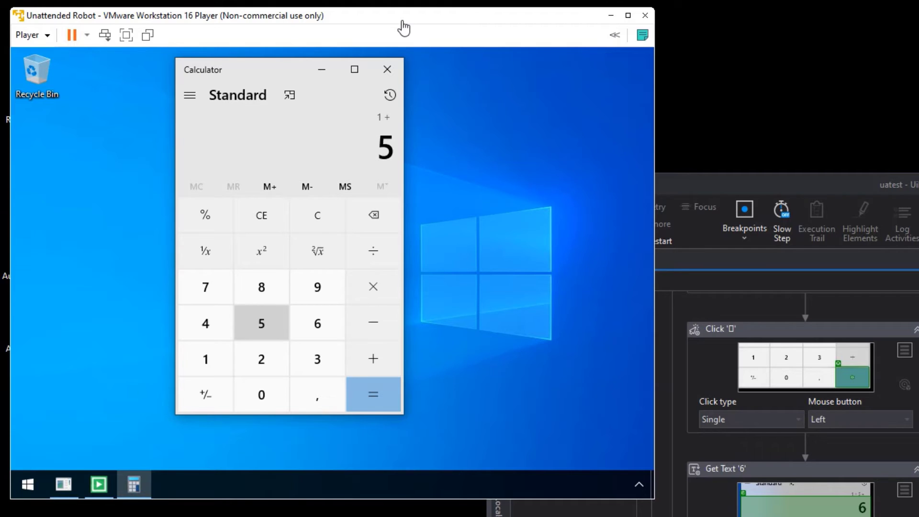
{"action": "left_click", "coordinate": [372, 393]}
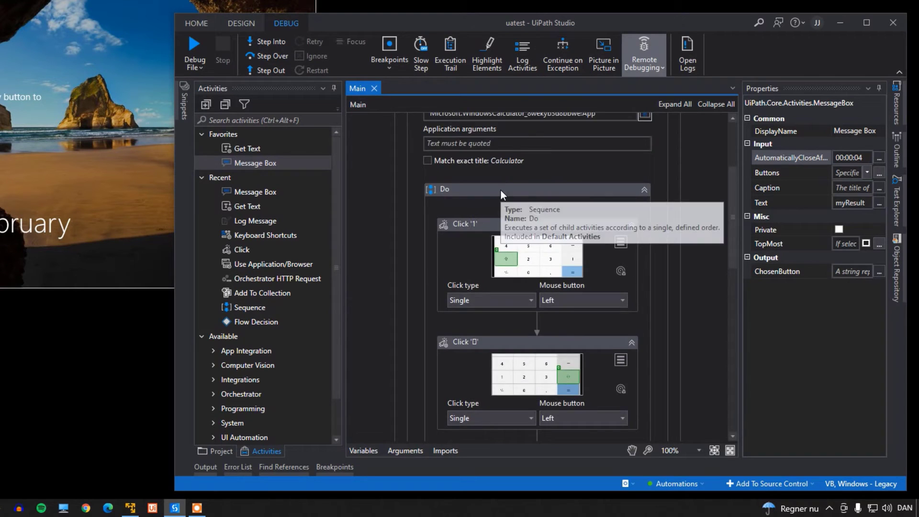
- Select the Click '1' activity in the Do sequence to show its properties
{"action": "left_click", "coordinate": [465, 224]}
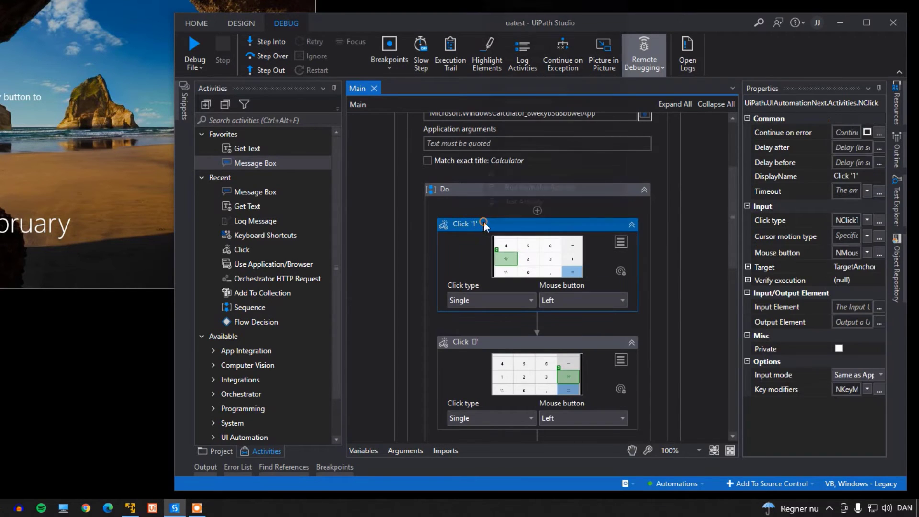
{"action": "left_click", "coordinate": [444, 224]}
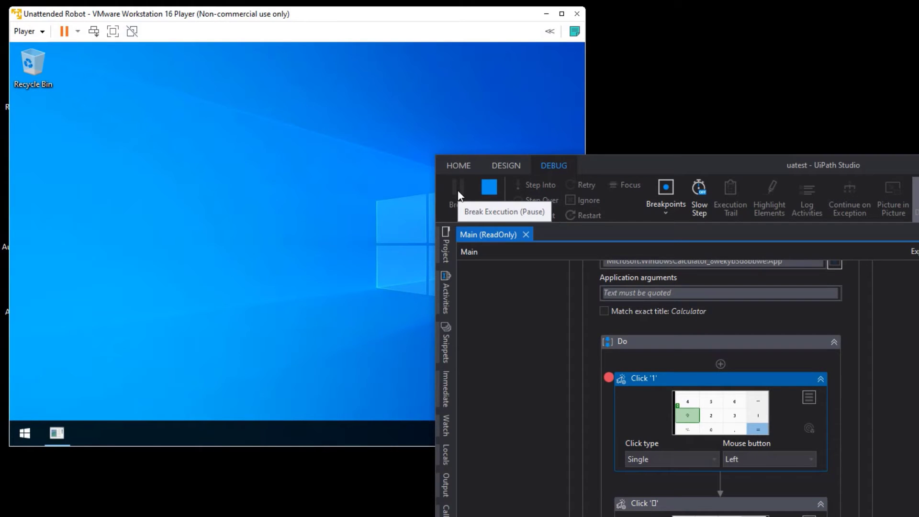
- Pause the remote run at the Click '1' breakpoint, continue through 1, plus and 5, then pause
{"action": "left_click", "coordinate": [459, 187]}
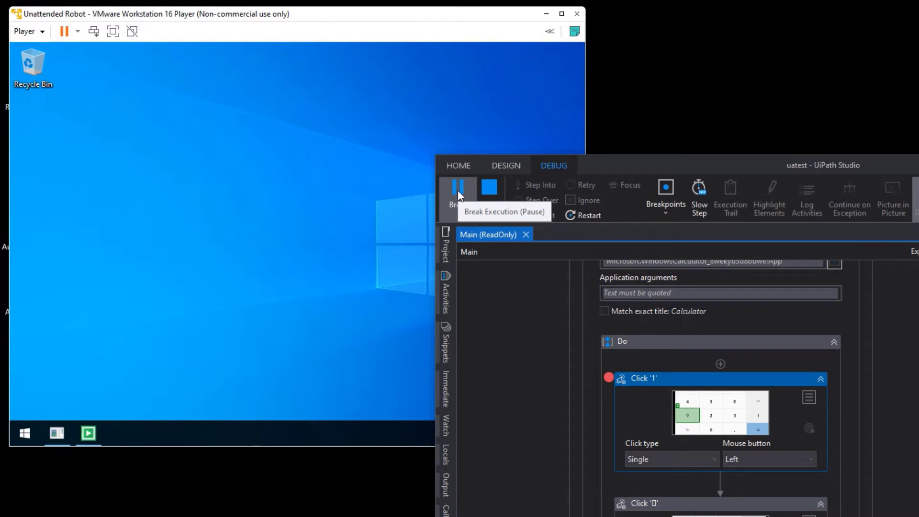
{"action": "left_click", "coordinate": [459, 188]}
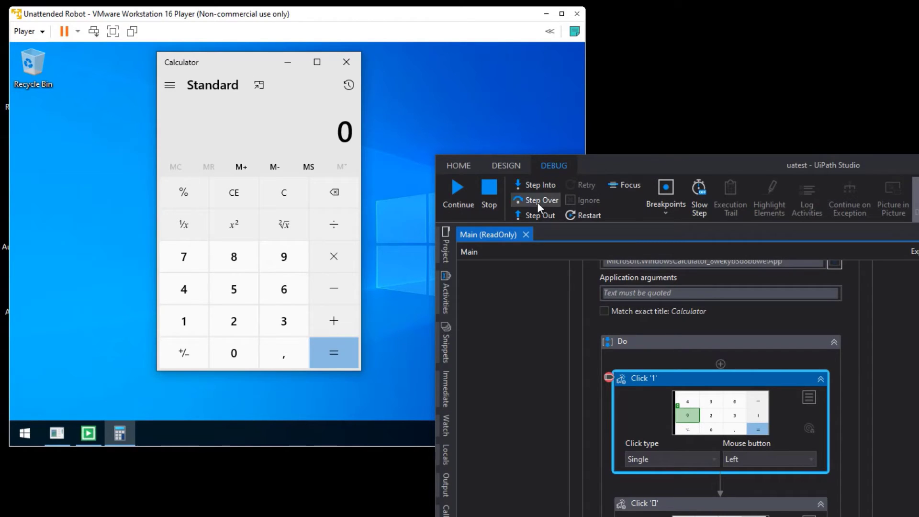
{"action": "mouse_move", "coordinate": [562, 238]}
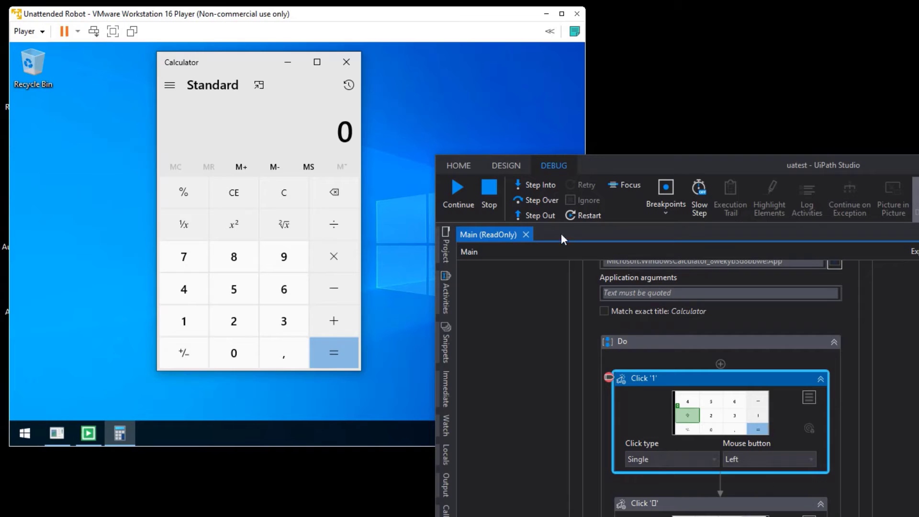
{"action": "mouse_move", "coordinate": [539, 185]}
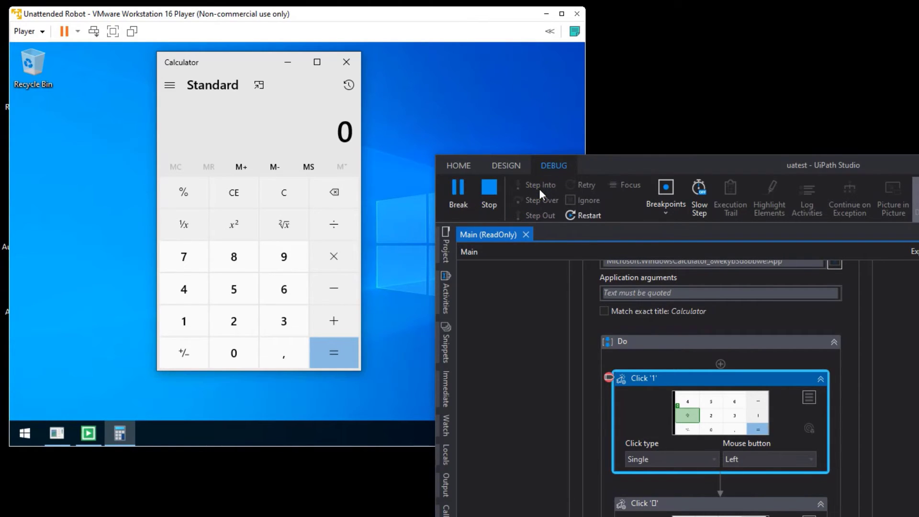
{"action": "left_click", "coordinate": [539, 189]}
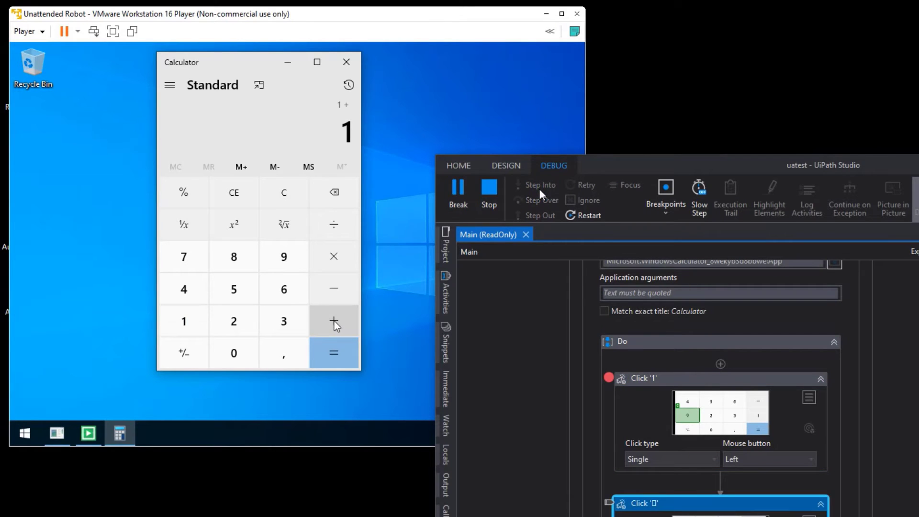
{"action": "left_click", "coordinate": [458, 194]}
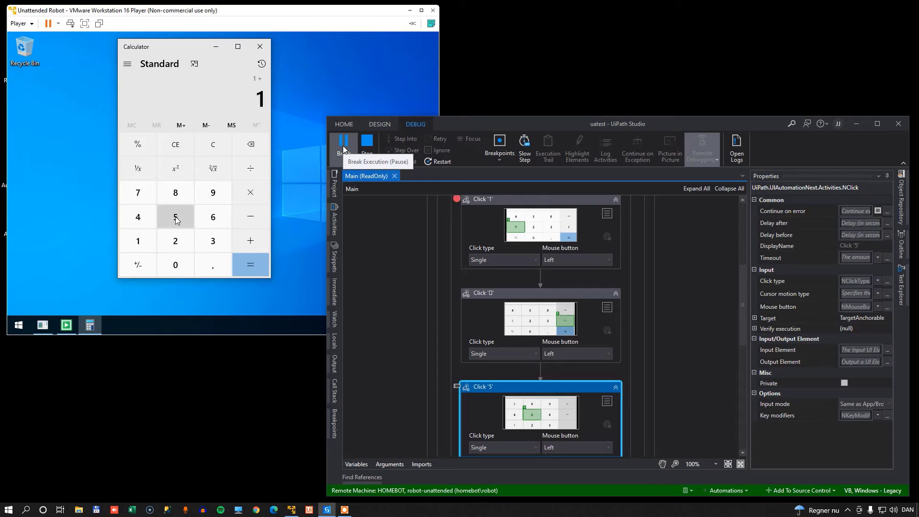
{"action": "left_click", "coordinate": [251, 264]}
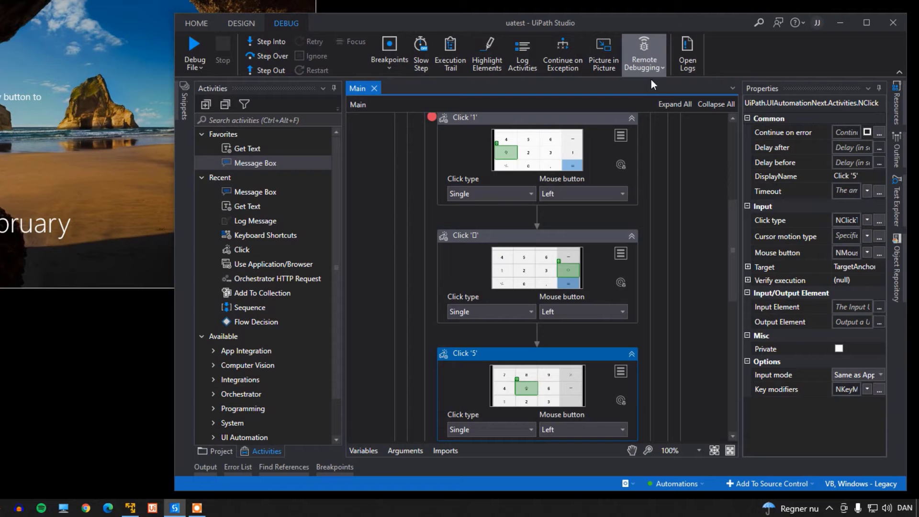
- Configure remote debugging as Remote Machine with host 10.0.0.77 and port 8573
{"action": "left_click", "coordinate": [642, 53]}
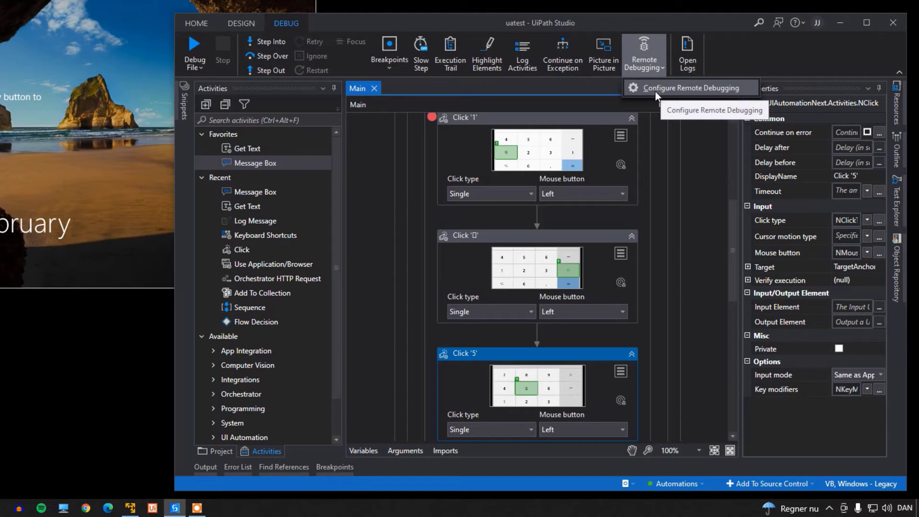
{"action": "left_click", "coordinate": [689, 87]}
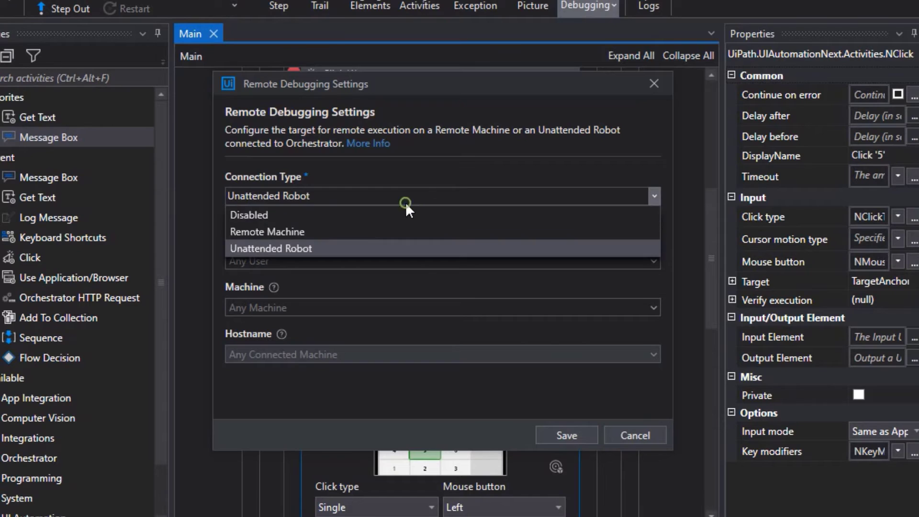
{"action": "left_click", "coordinate": [266, 231]}
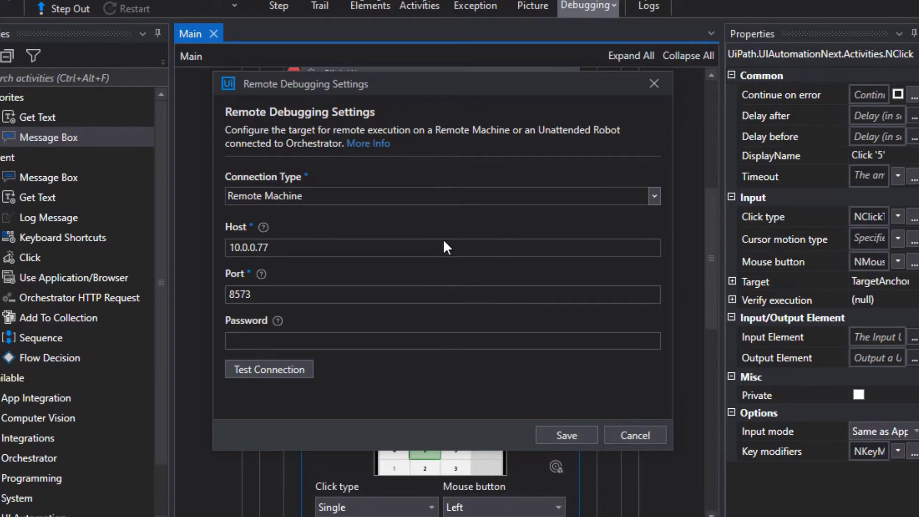
{"action": "mouse_move", "coordinate": [507, 247]}
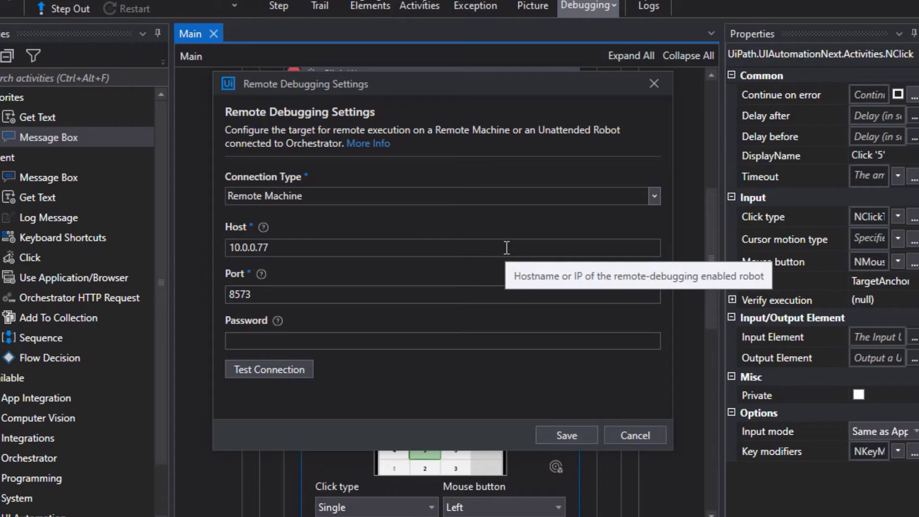
{"action": "left_click", "coordinate": [653, 195]}
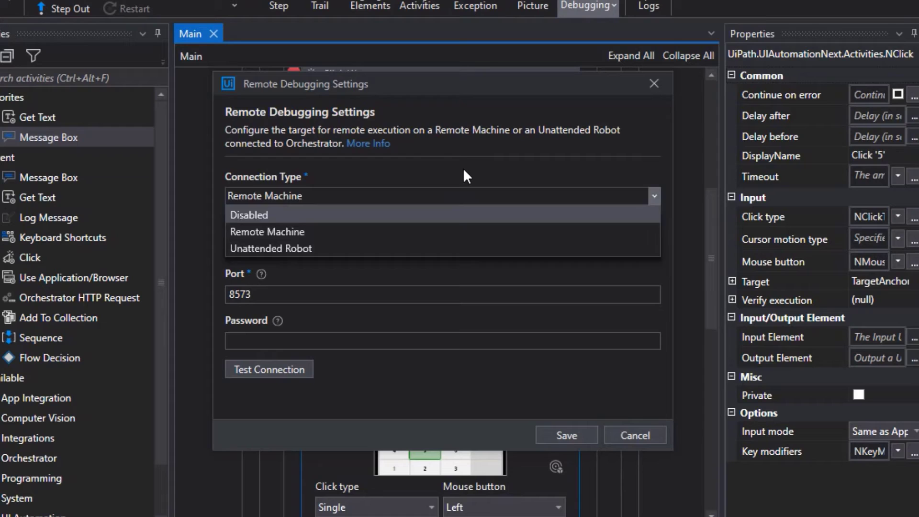
{"action": "left_click", "coordinate": [267, 231]}
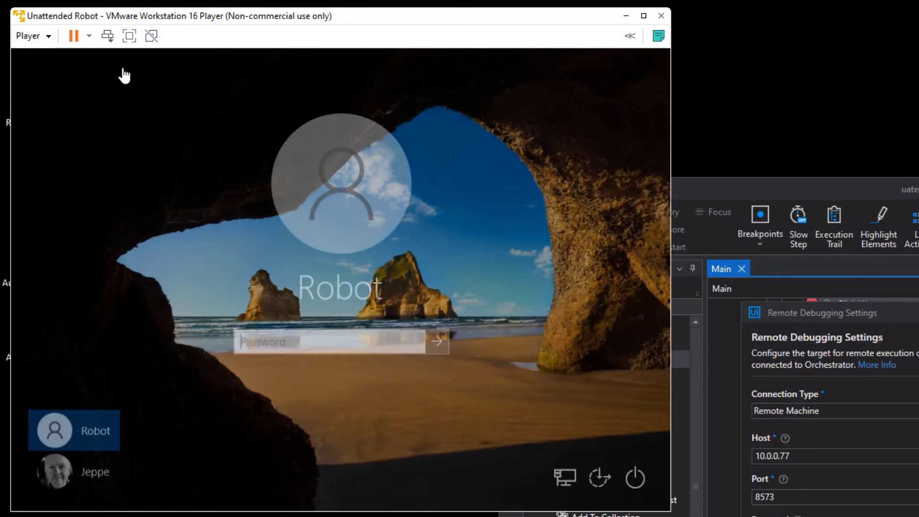
- Sign in to the VM and launch Command Prompt from the Start search
{"action": "type", "text": "•"}
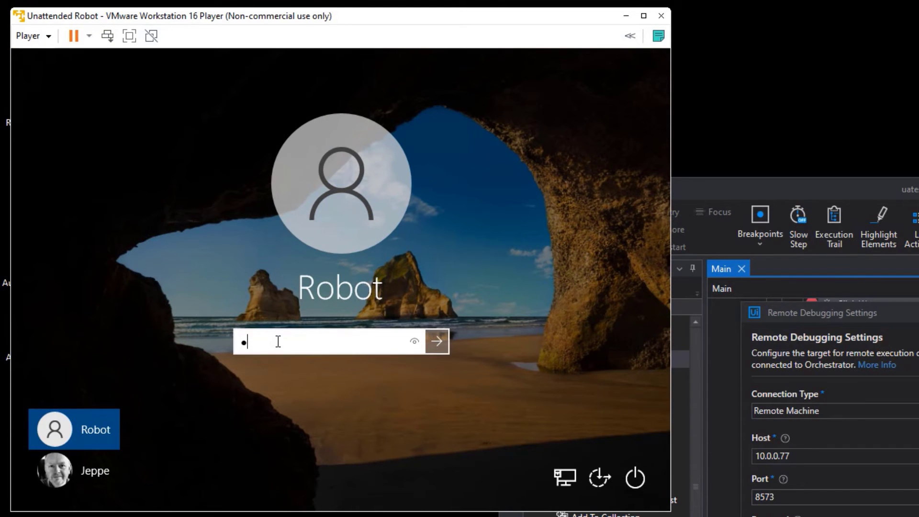
{"action": "left_click", "coordinate": [436, 341]}
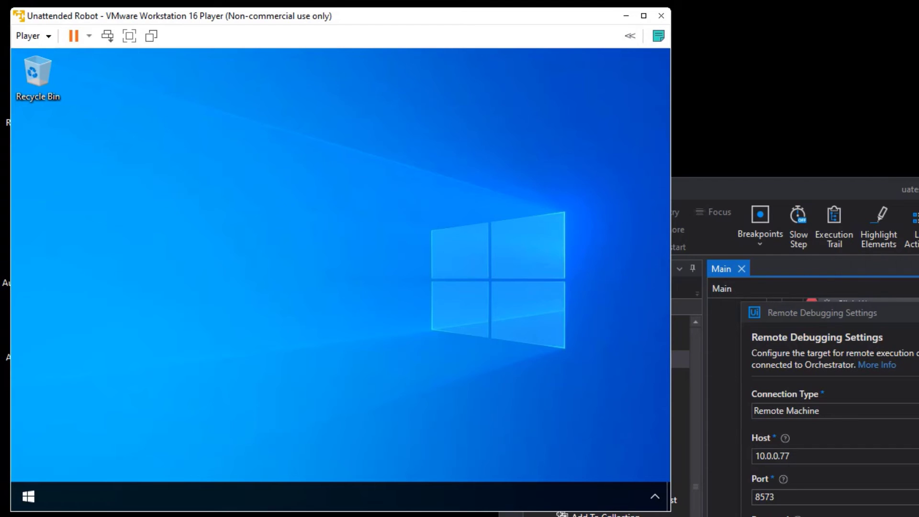
{"action": "left_click", "coordinate": [28, 496]}
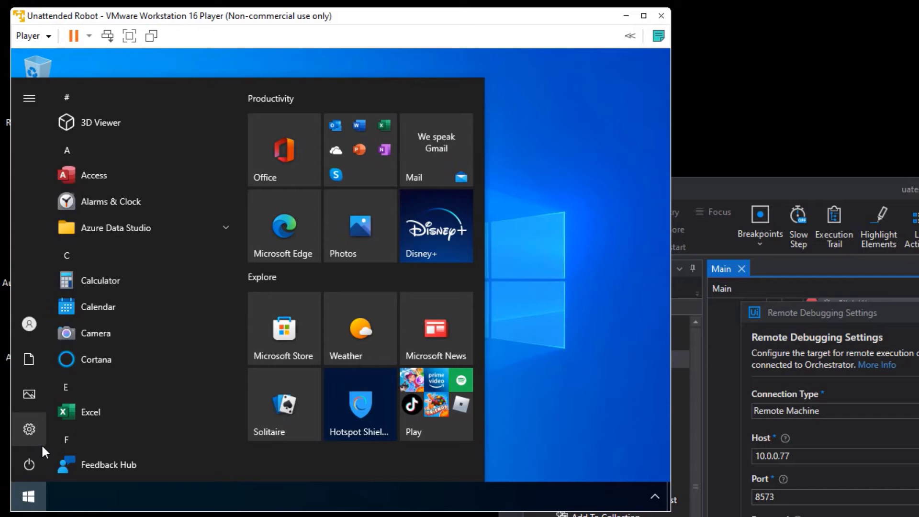
{"action": "type", "text": "cmd"}
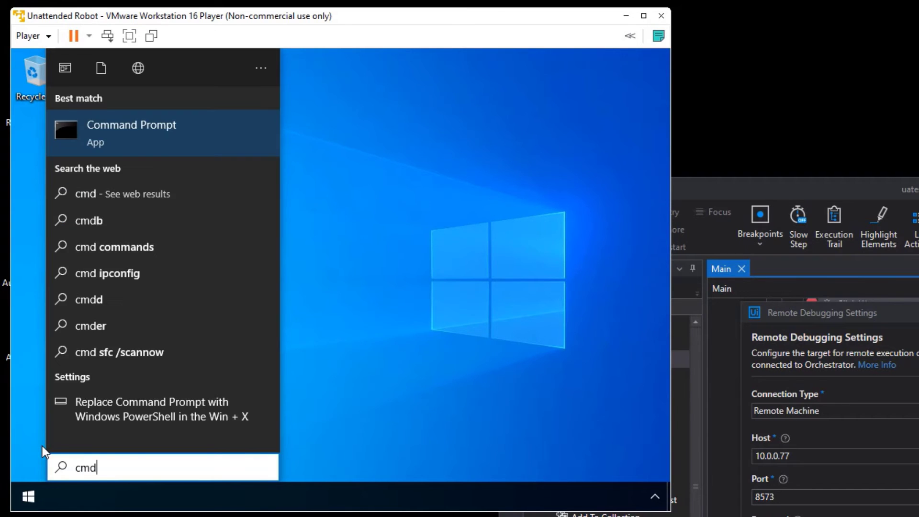
{"action": "left_click", "coordinate": [131, 125]}
{"action": "type", "text": "cd \"Program Files"}
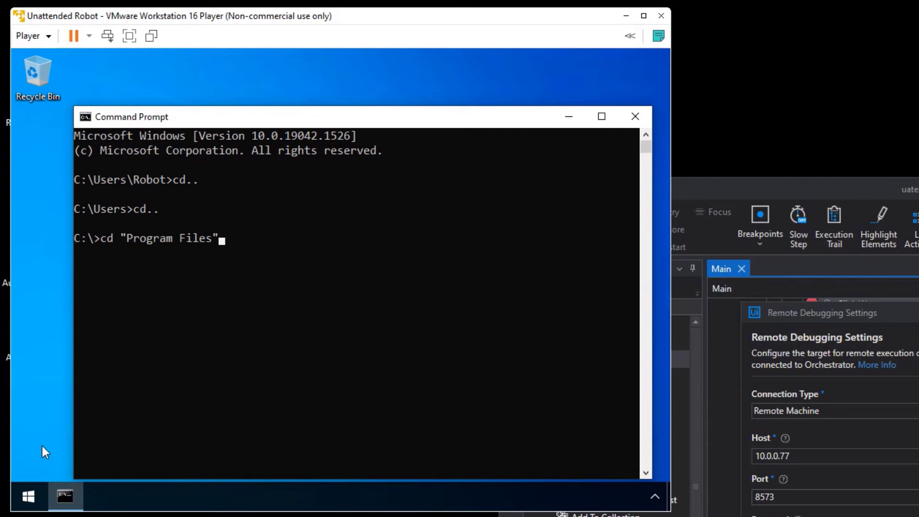
- Change to C:\Program Files\UiPath\Studio and list its .exe files
{"action": "type", "text": "\\"}
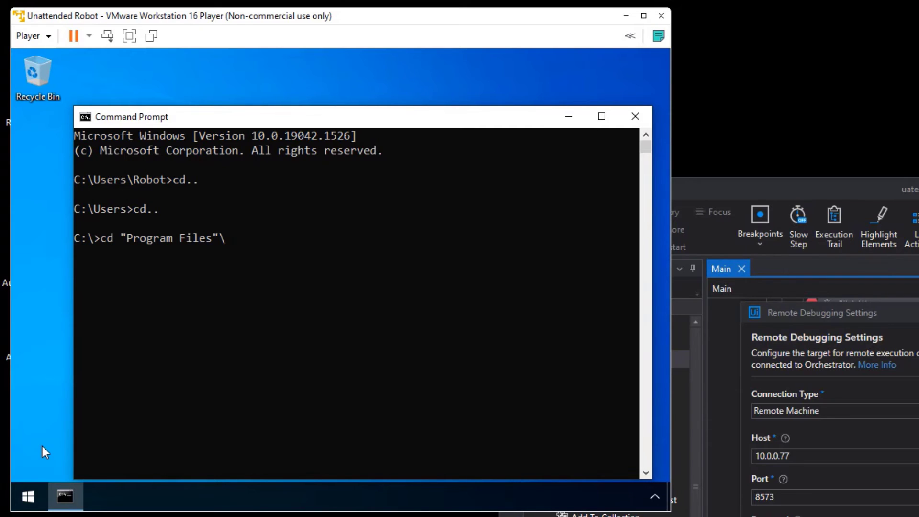
{"action": "type", "text": "UiPath\"\\s"}
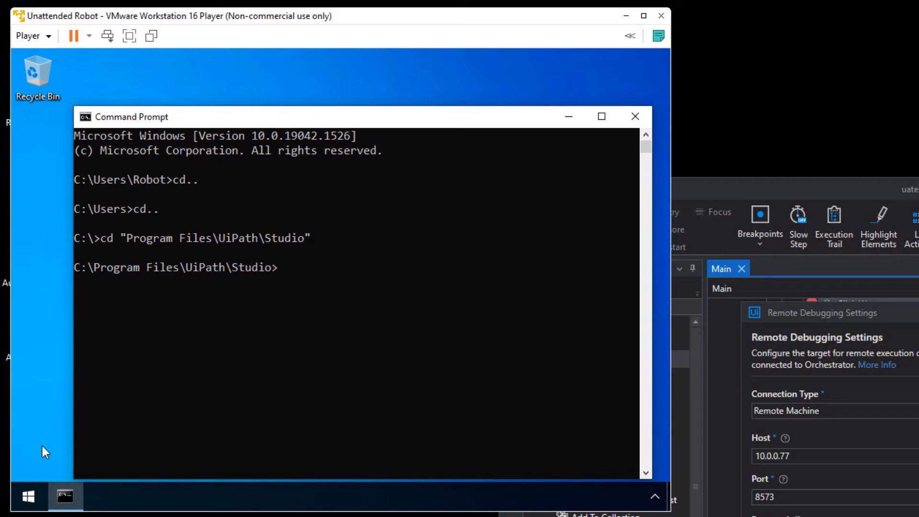
{"action": "type", "text": "dir *.e"}
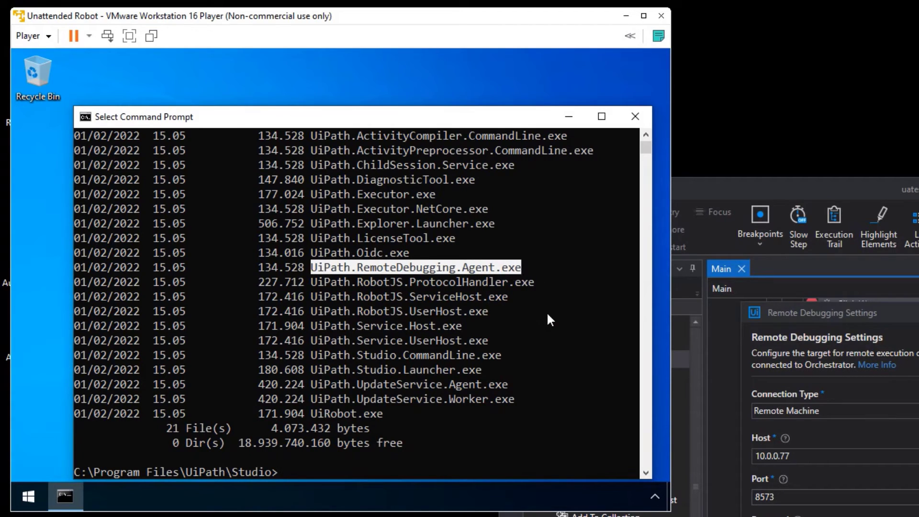
{"action": "mouse_move", "coordinate": [419, 472]}
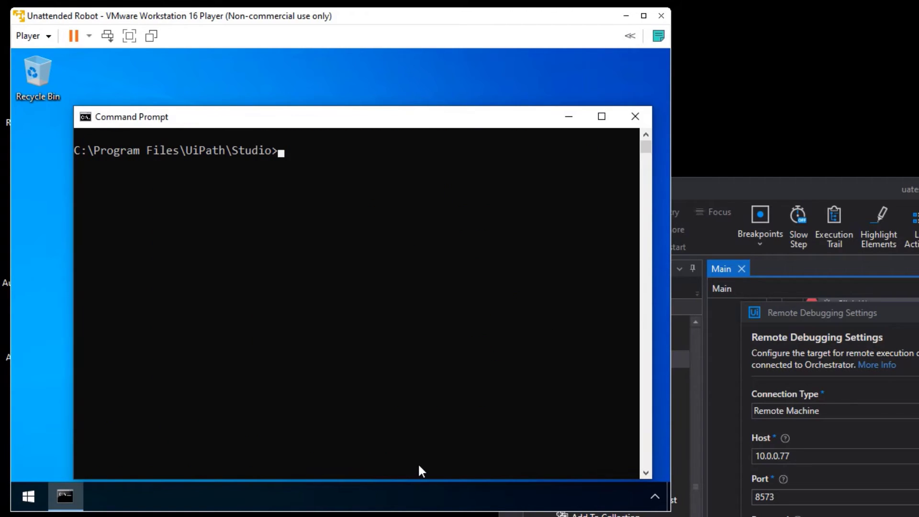
{"action": "type", "text": "uip"}
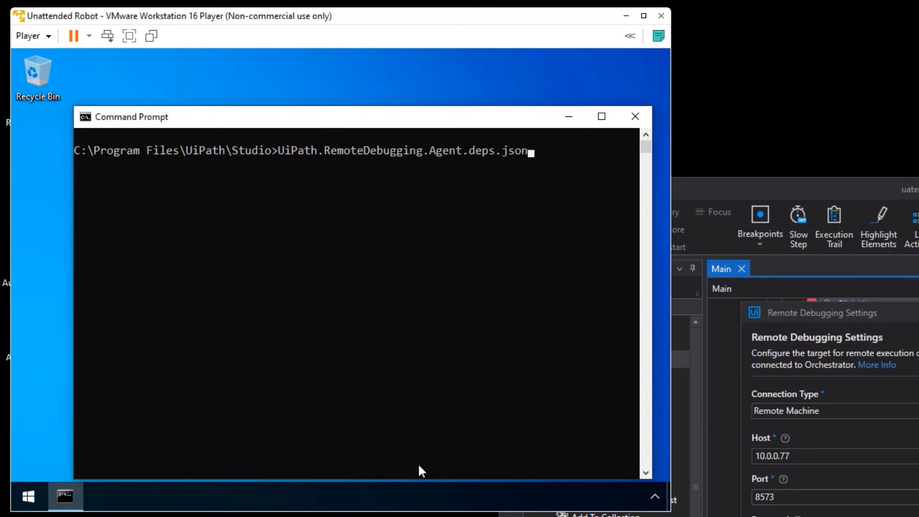
{"action": "key", "text": "Backspace"}
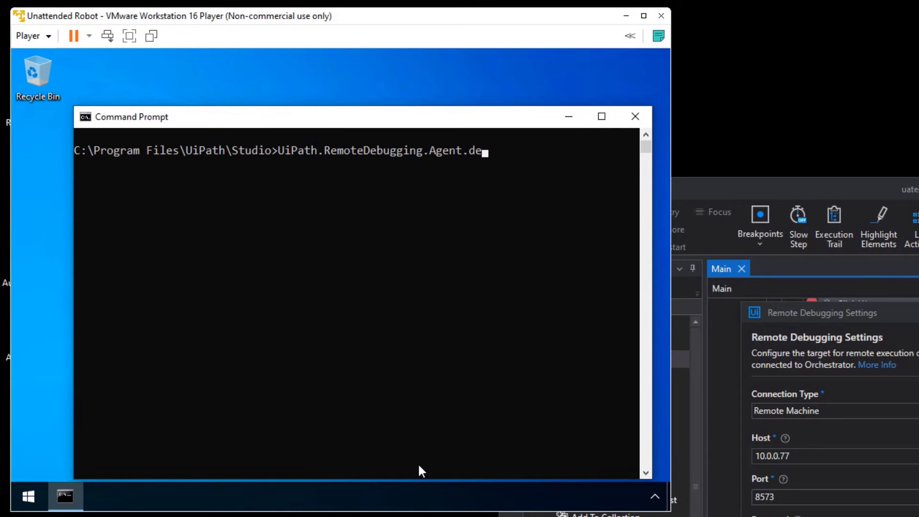
{"action": "type", "text": "xe"}
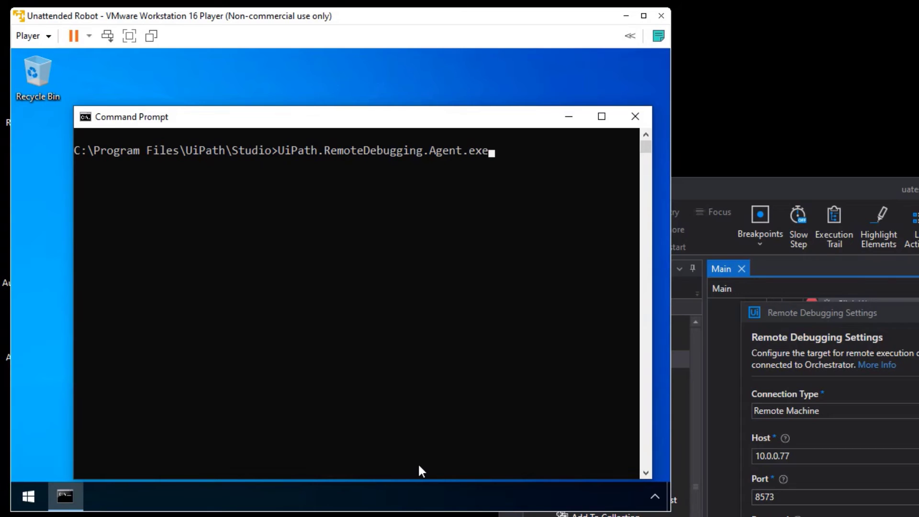
{"action": "type", "text": "rn"}
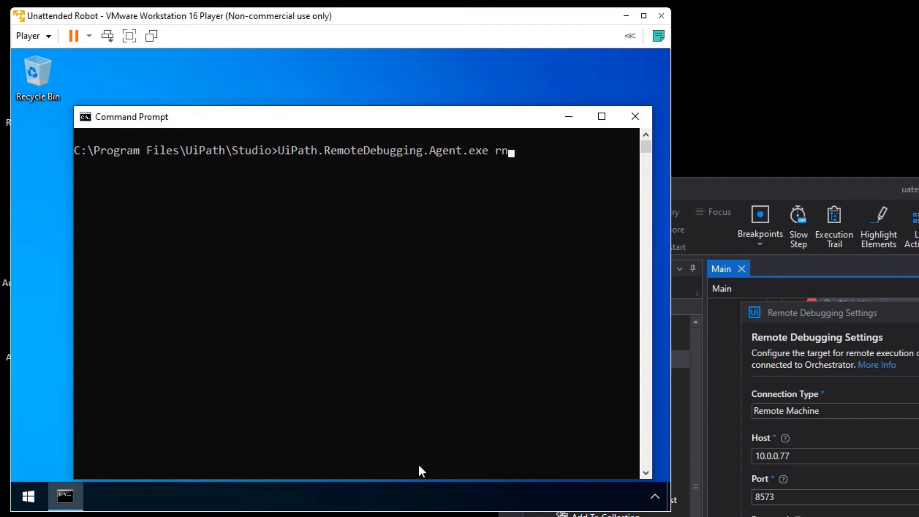
{"action": "type", "text": "ena"}
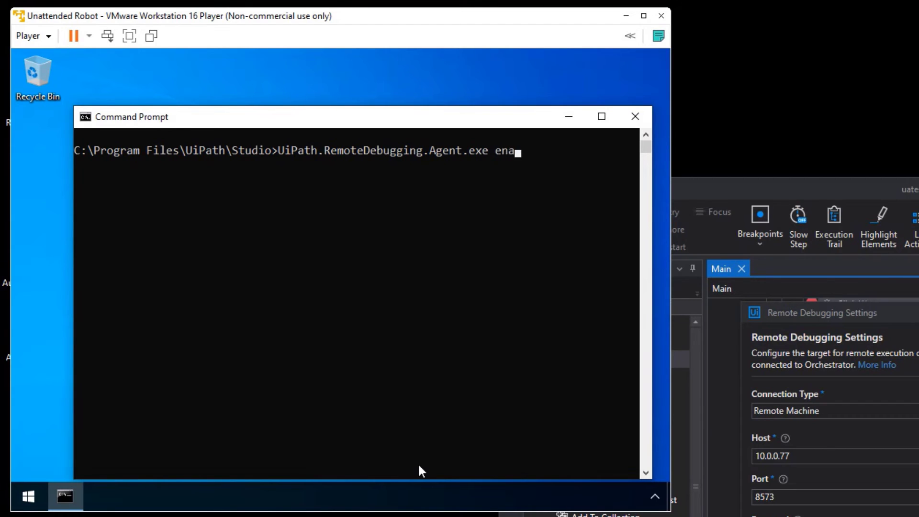
{"action": "type", "text": "ble"}
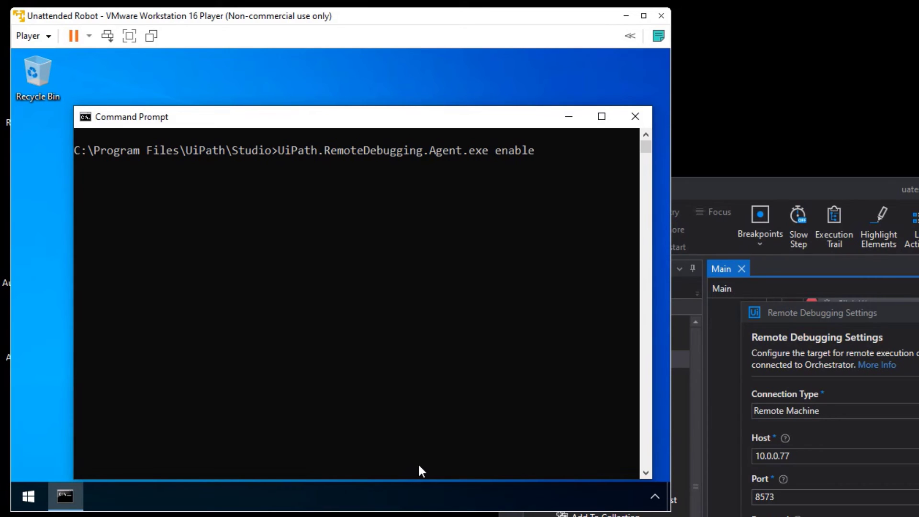
{"action": "type", "text": "--pass"}
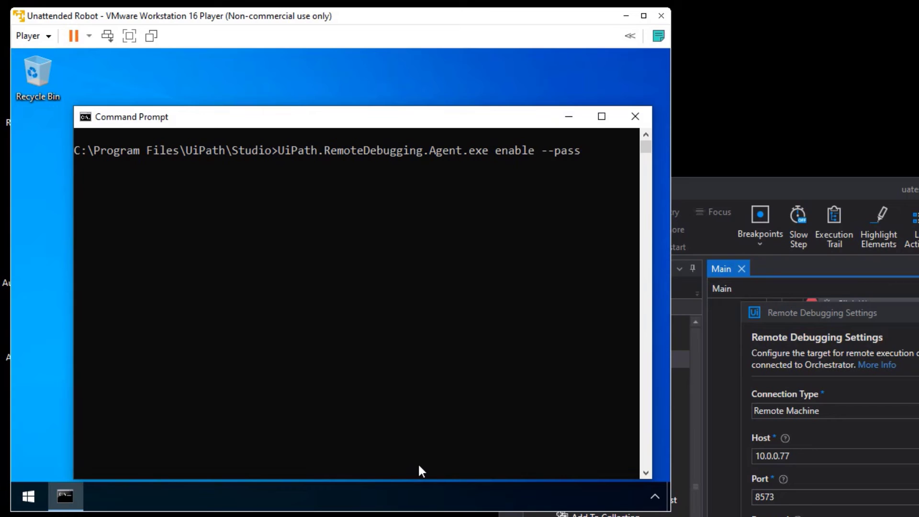
{"action": "type", "text": "word c"}
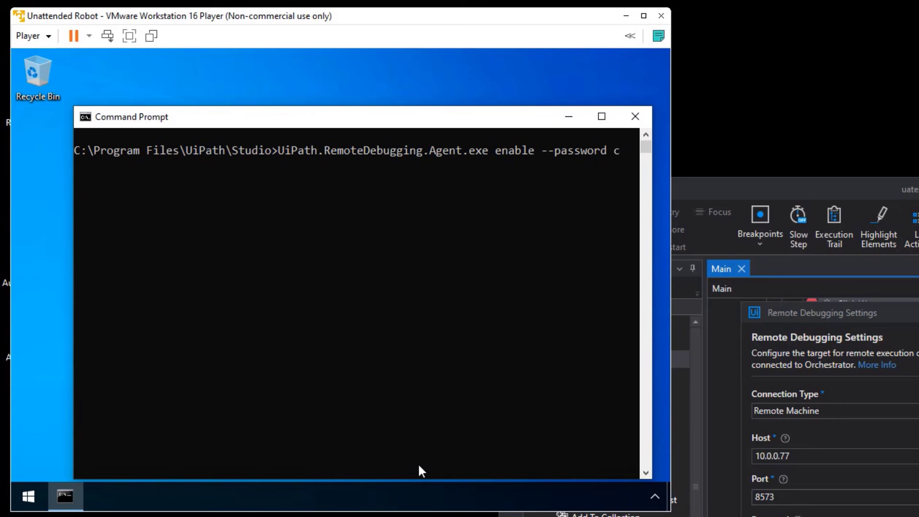
{"action": "type", "text": "ffee"}
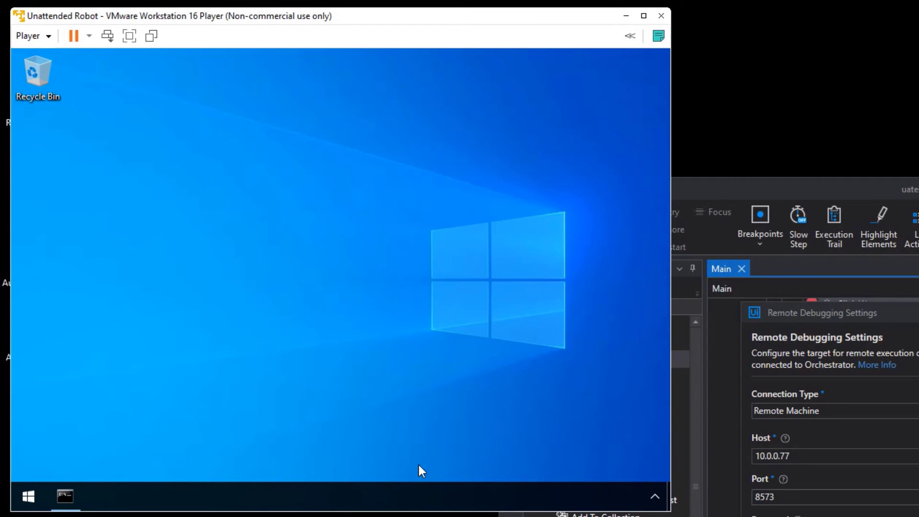
{"action": "mouse_move", "coordinate": [165, 450]}
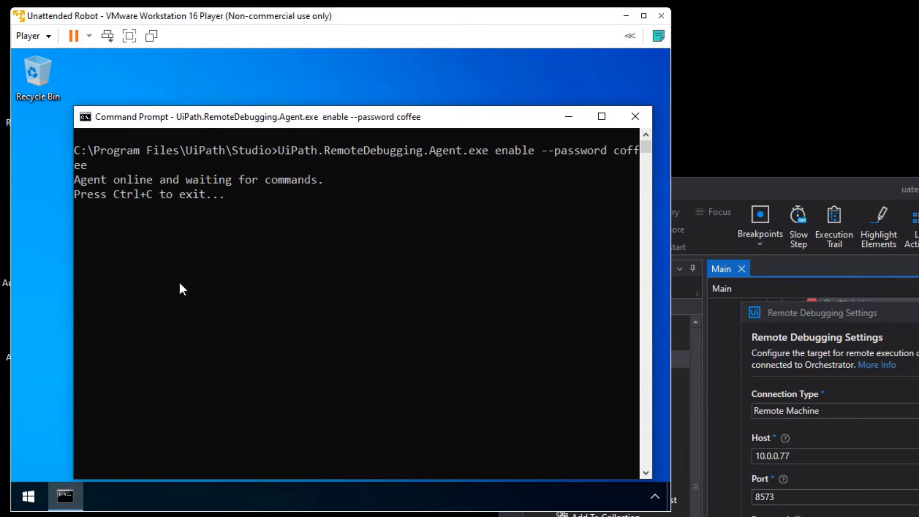
{"action": "mouse_move", "coordinate": [287, 189]}
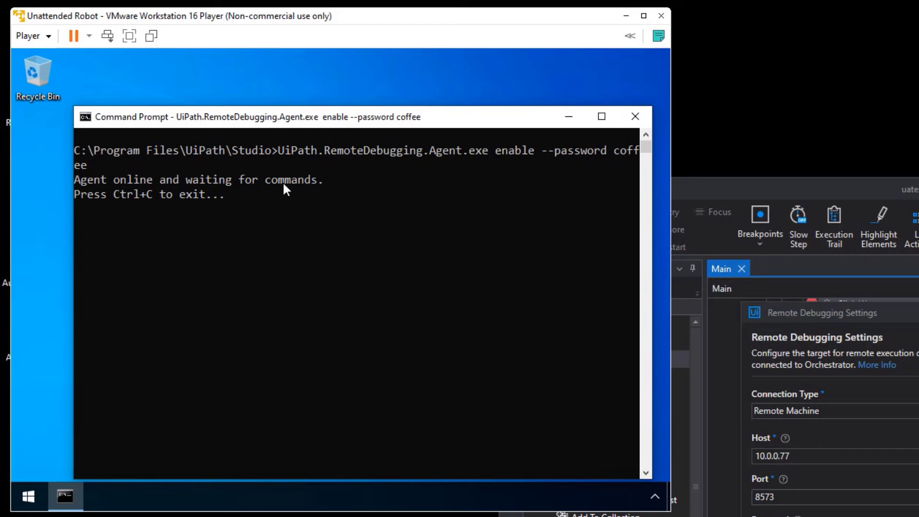
{"action": "mouse_move", "coordinate": [567, 116]}
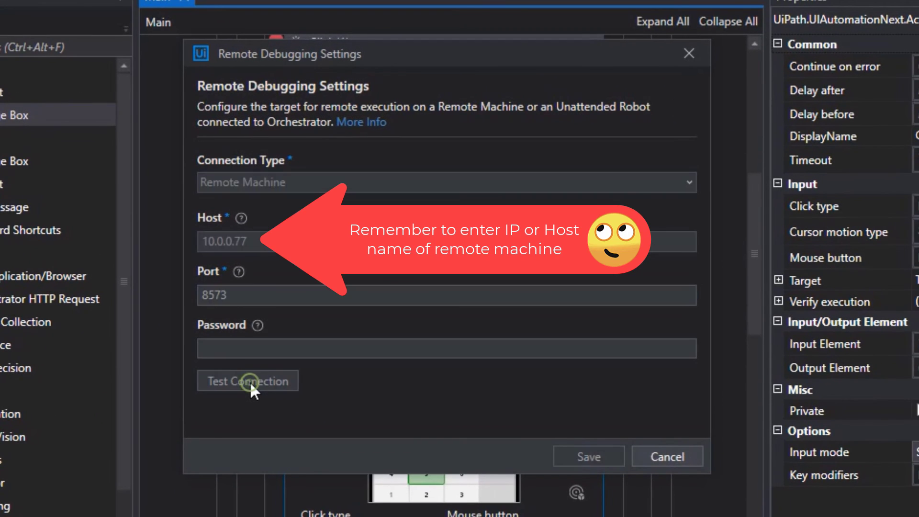
- Enter the agent password, retest the 10.0.0.77:8573 connection until valid, and save
{"action": "left_click", "coordinate": [247, 380]}
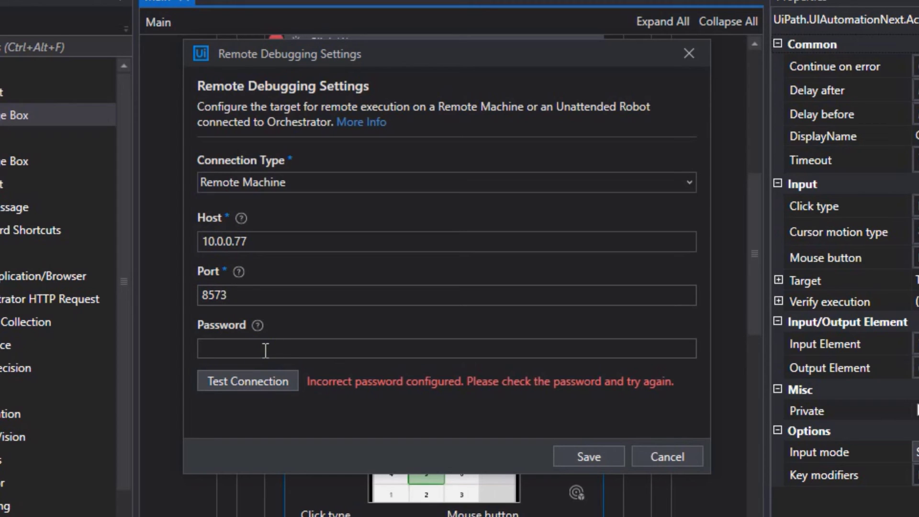
{"action": "type", "text": "******"}
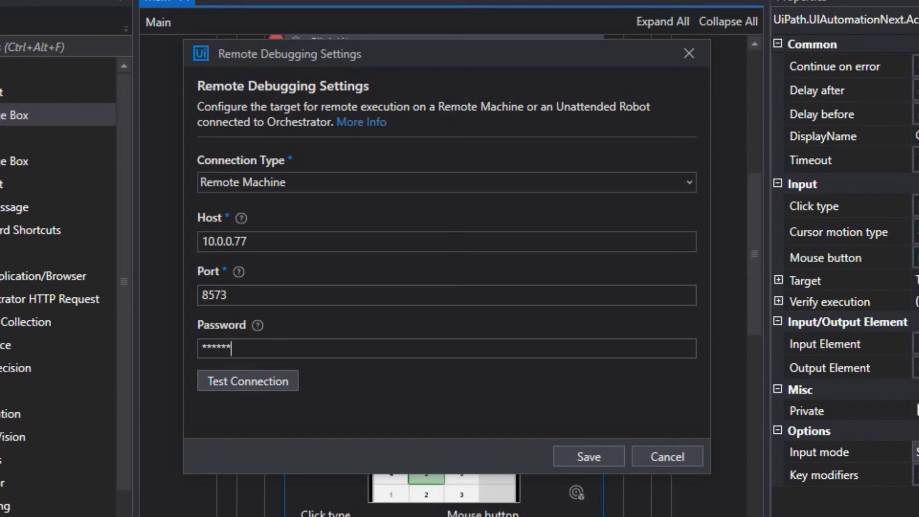
{"action": "left_click", "coordinate": [247, 380]}
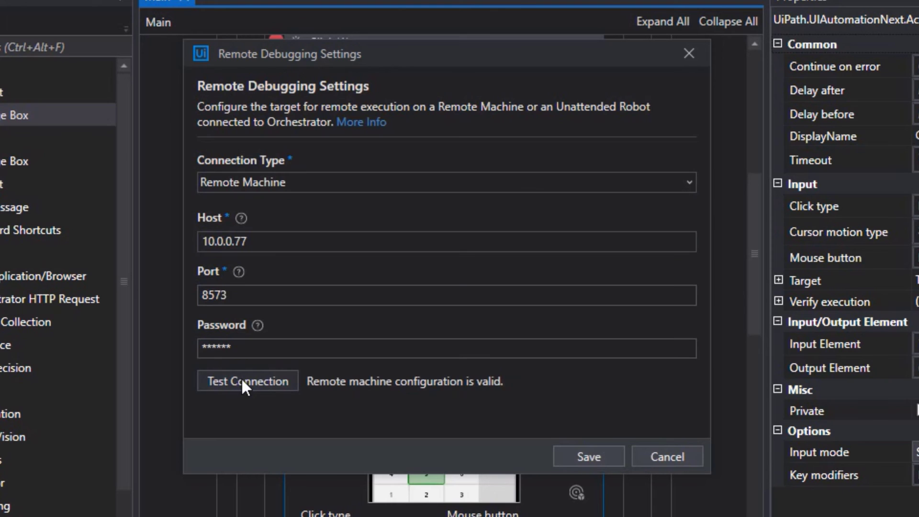
{"action": "mouse_move", "coordinate": [456, 396]}
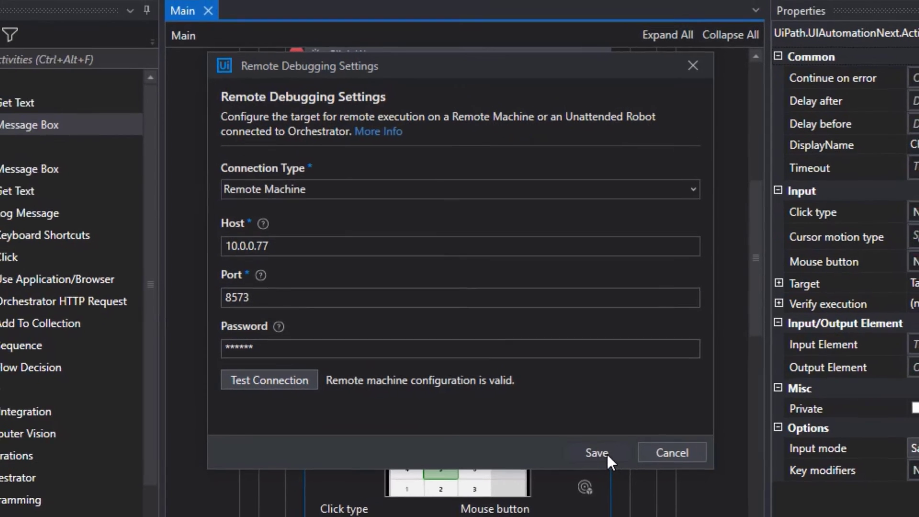
{"action": "left_click", "coordinate": [596, 452]}
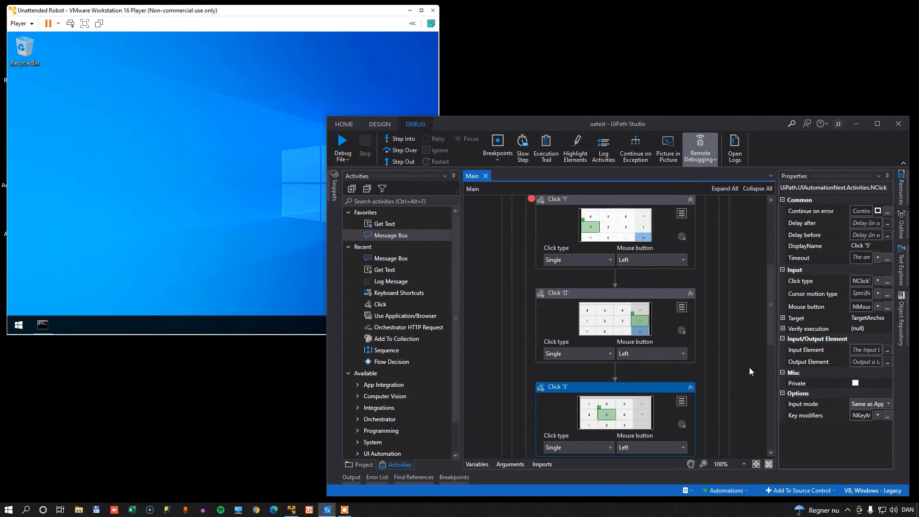
{"action": "mouse_move", "coordinate": [207, 220]}
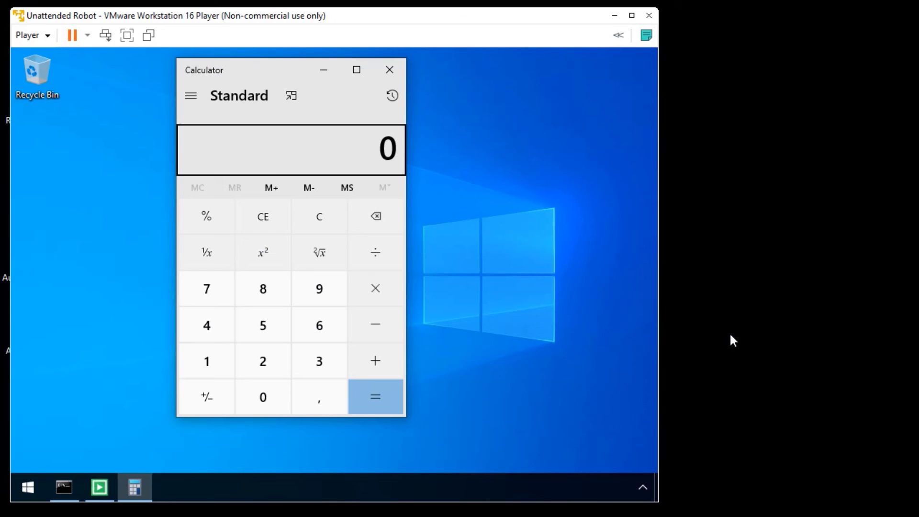
- Debug the workflow on the VM and dismiss the message box showing 6
{"action": "left_click", "coordinate": [375, 361]}
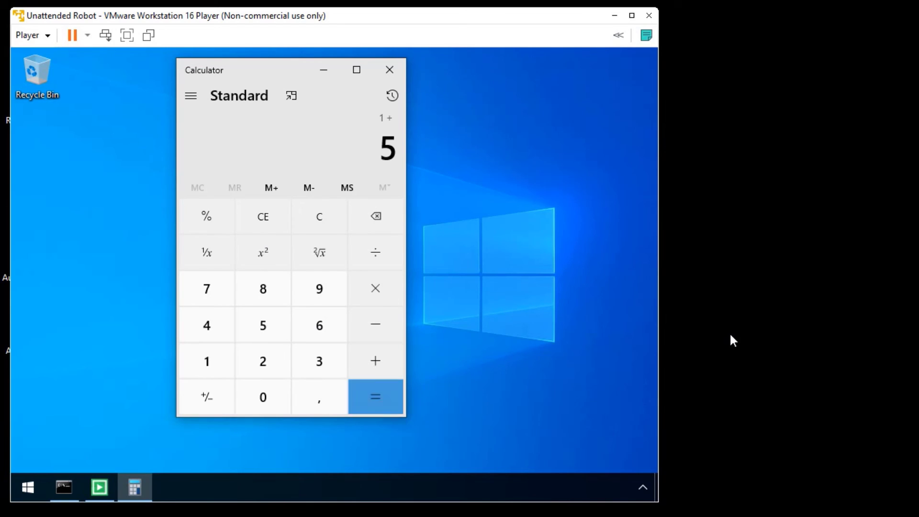
{"action": "left_click", "coordinate": [374, 397]}
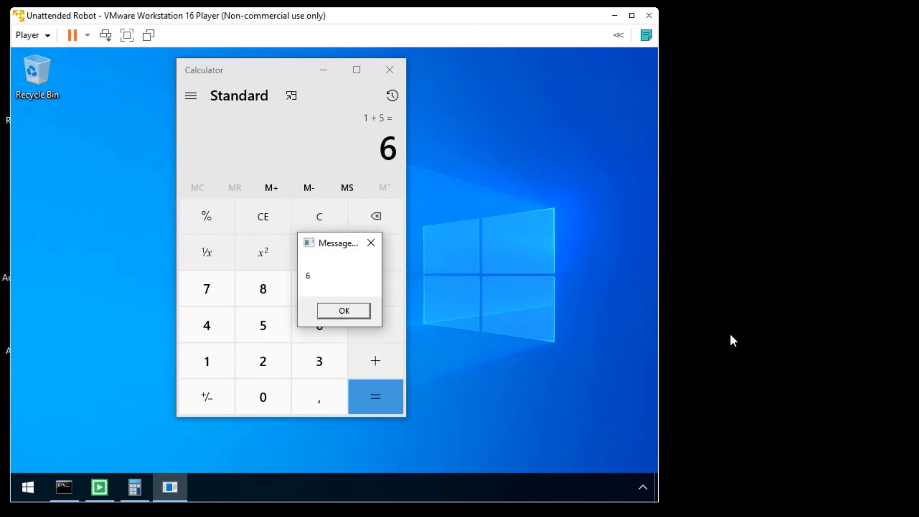
{"action": "left_click", "coordinate": [342, 310]}
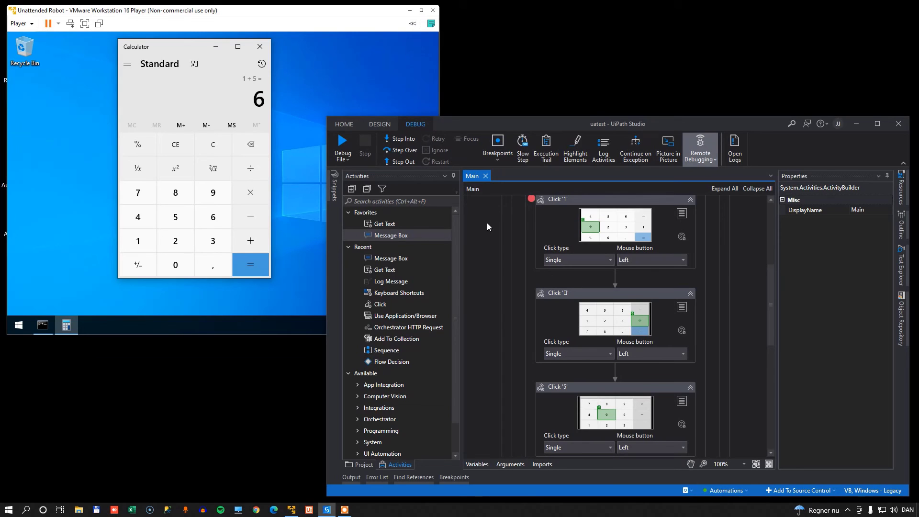
{"action": "mouse_move", "coordinate": [757, 302]}
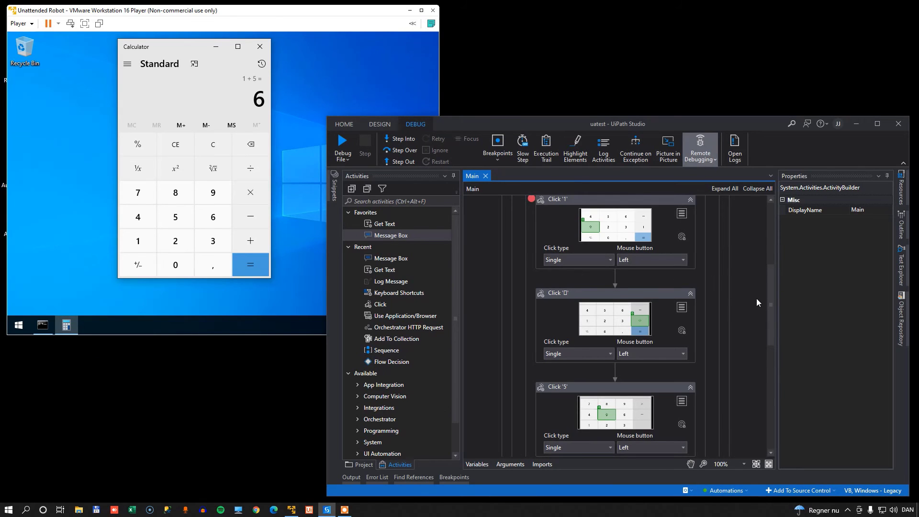
- Start a remote debug run, pause at the Click '1' breakpoint, then Step Over and Continue
{"action": "scroll", "scroll_direction": "up", "scroll_amount": 3}
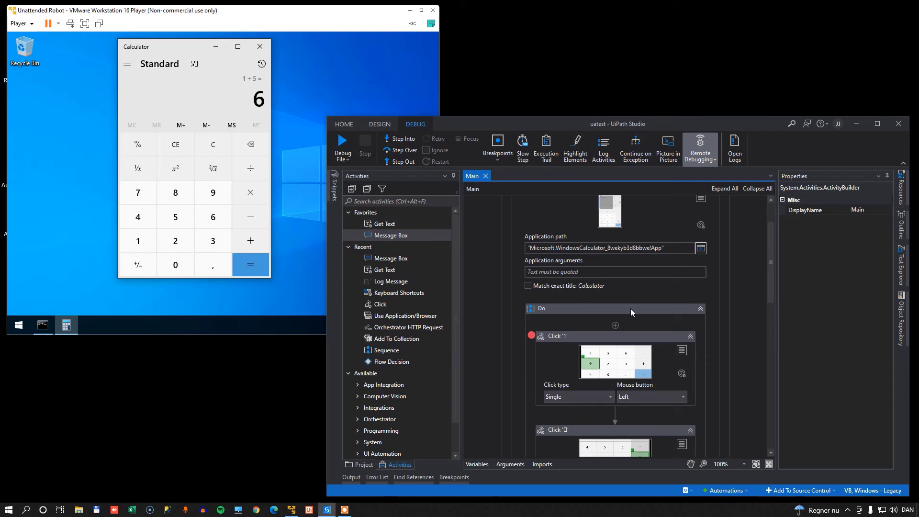
{"action": "mouse_move", "coordinate": [575, 358]}
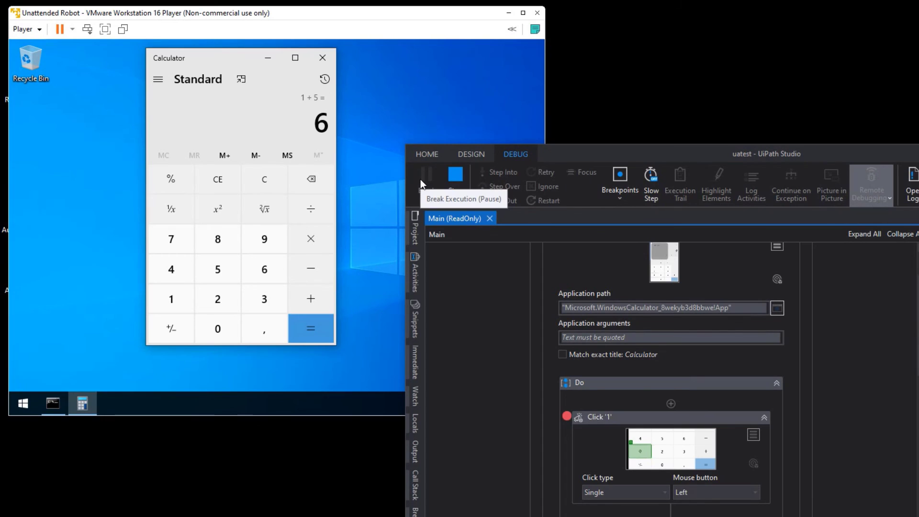
{"action": "left_click", "coordinate": [426, 174]}
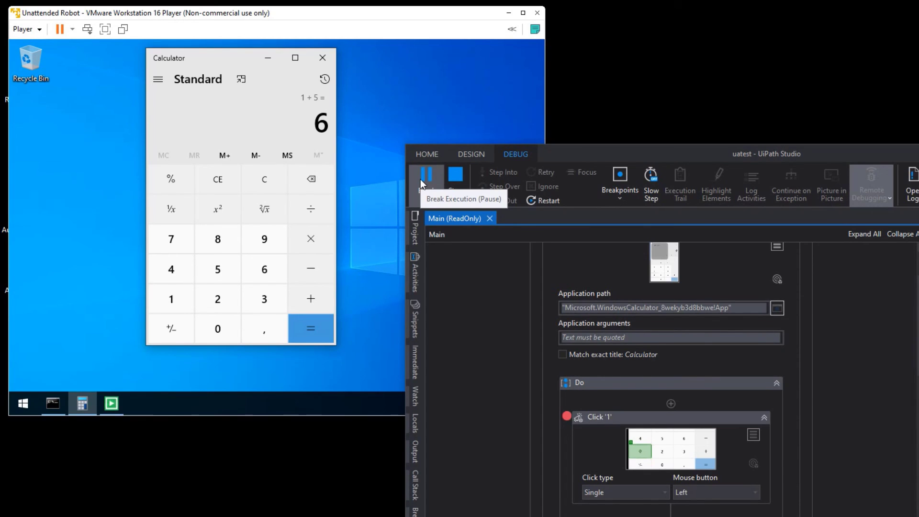
{"action": "left_click", "coordinate": [426, 176]}
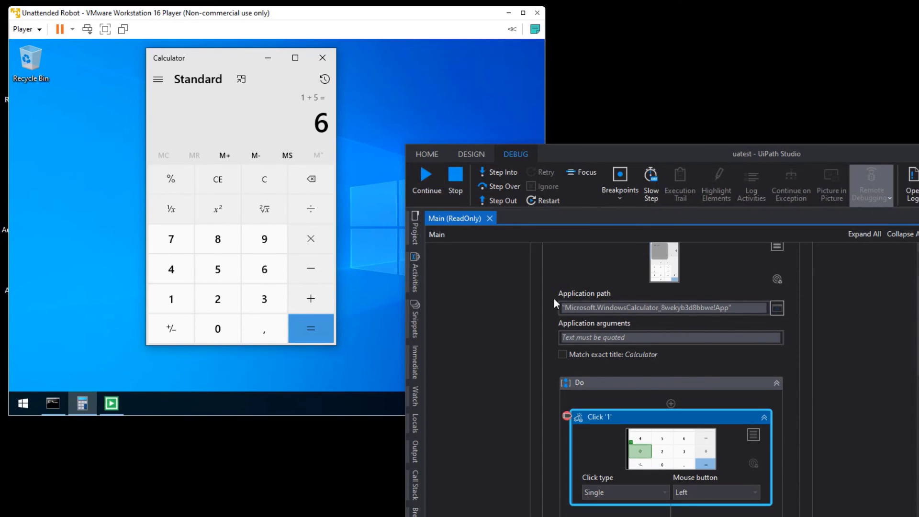
{"action": "left_click", "coordinate": [426, 179]}
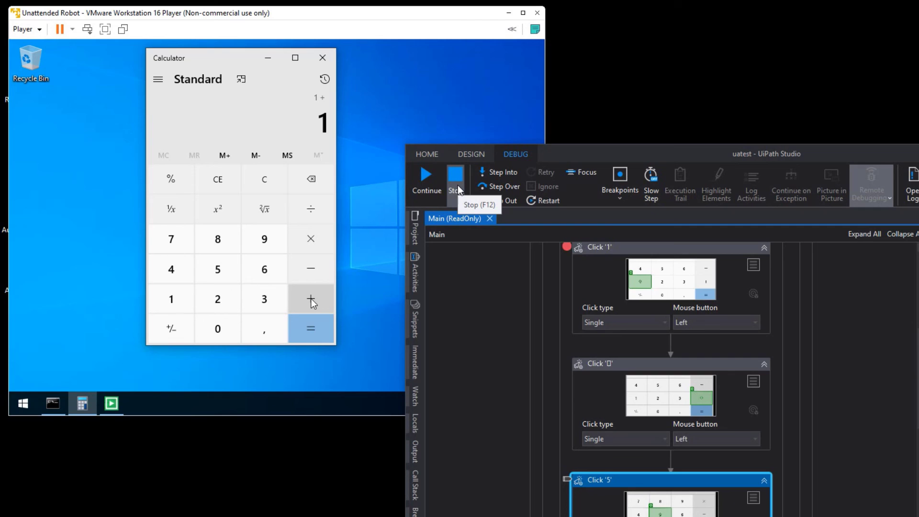
{"action": "mouse_move", "coordinate": [890, 241]}
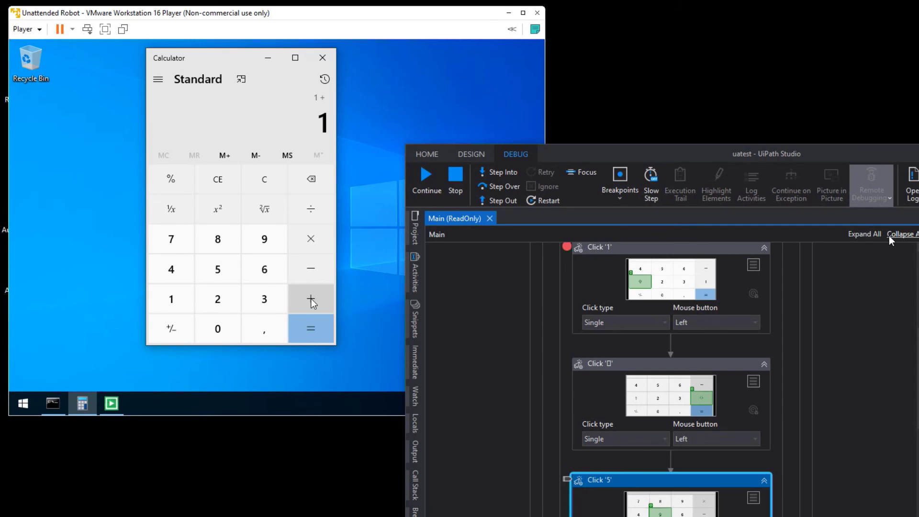
{"action": "left_click", "coordinate": [426, 179]}
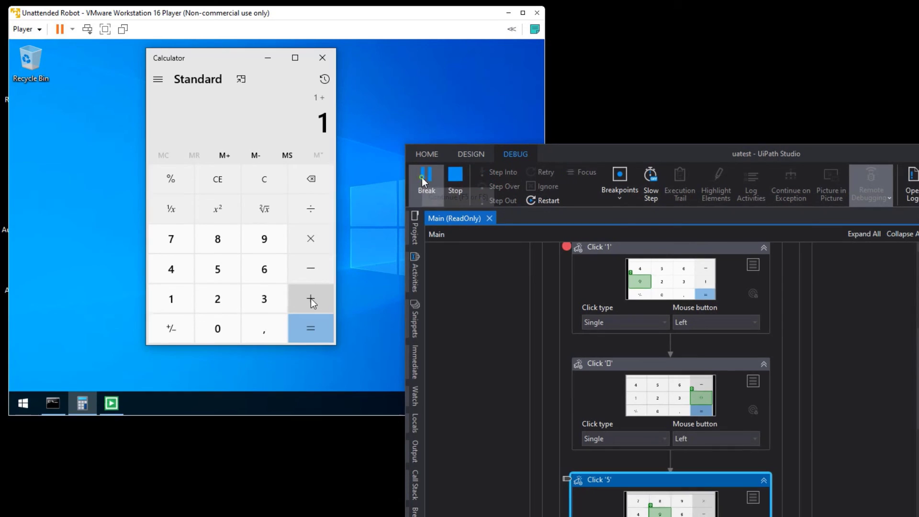